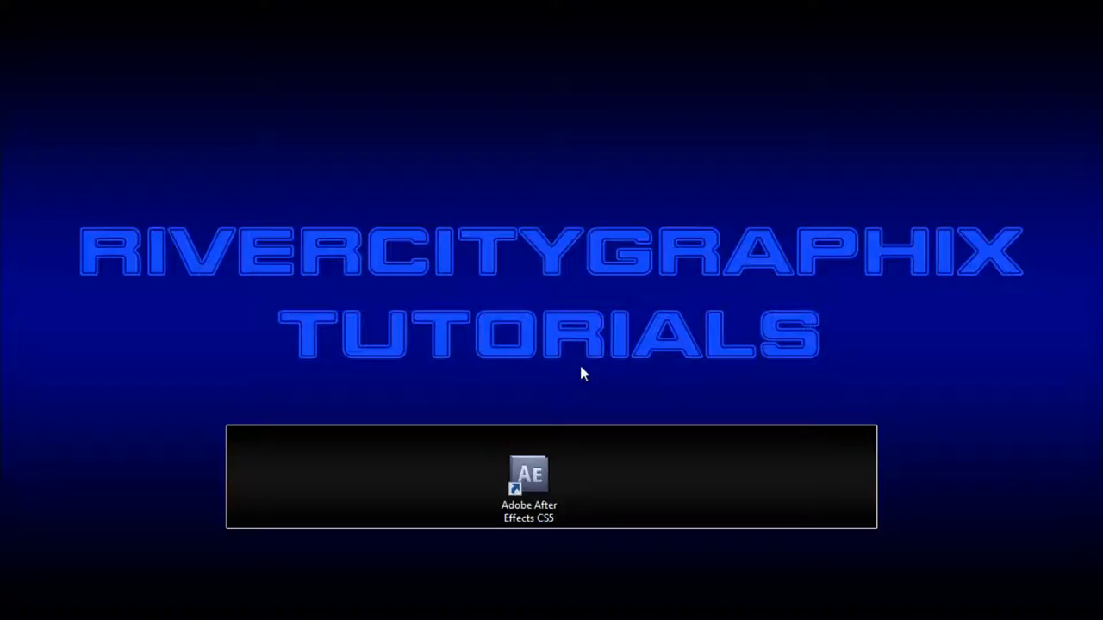
- Launch Adobe After Effects CS5 with the project containing Comp 1 and the WAV file
double_click(528, 479)
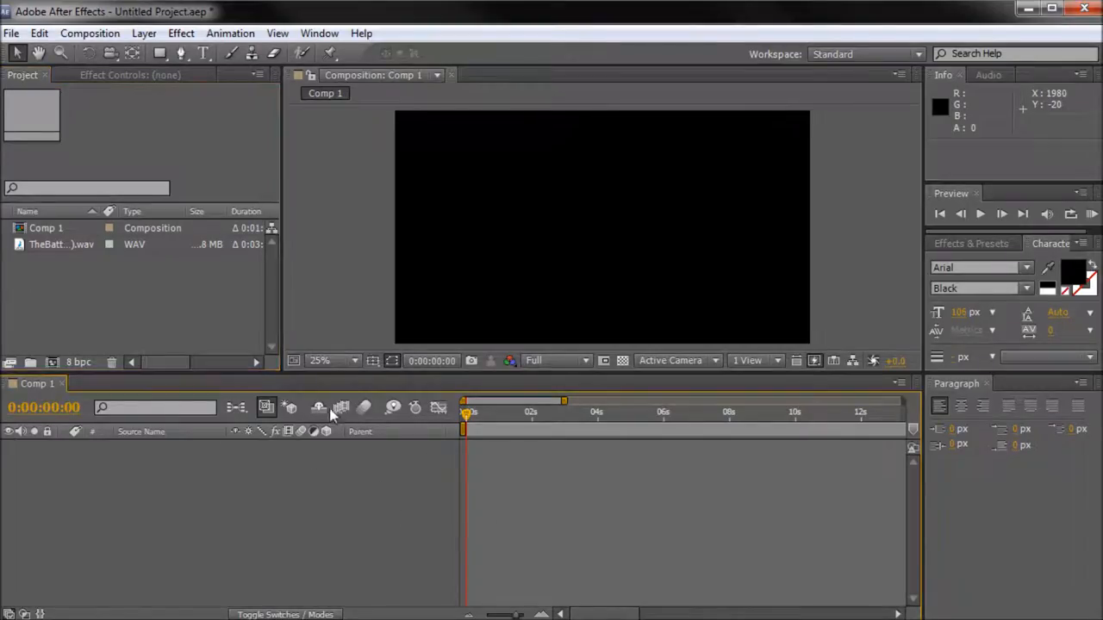
- Create a new full-frame solid layer in Comp 1 coloured royal blue
click(181, 33)
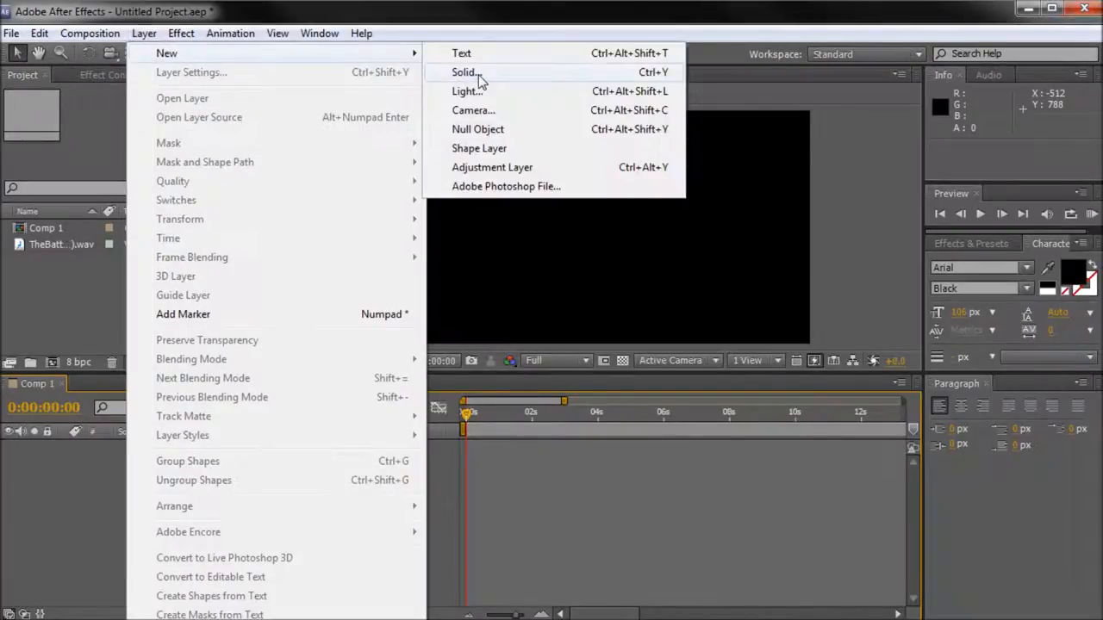
click(464, 73)
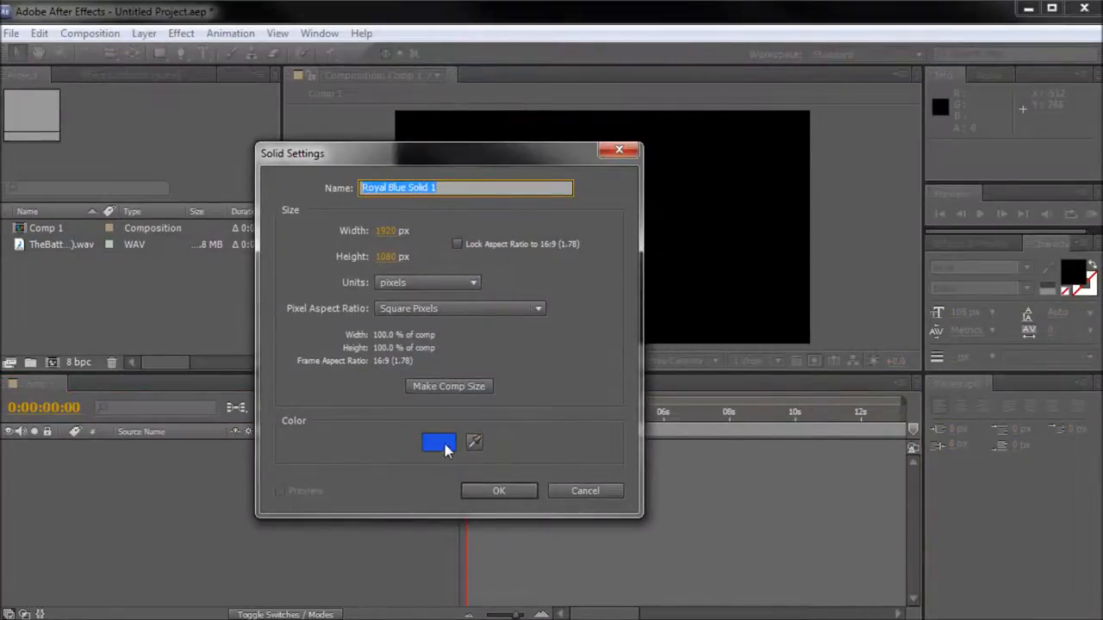
click(437, 441)
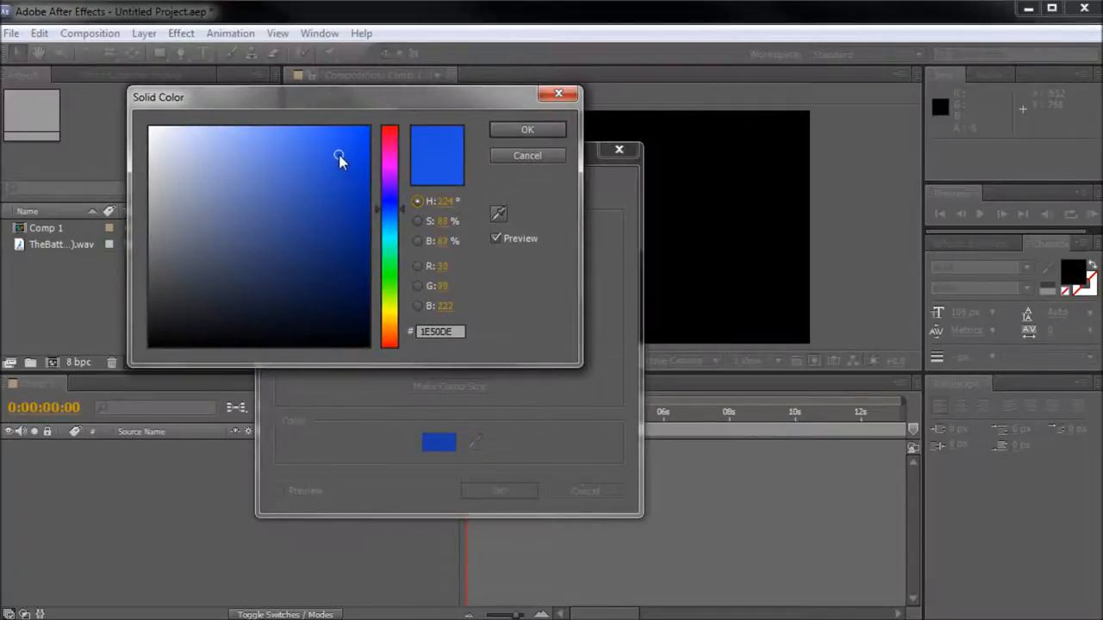
click(528, 130)
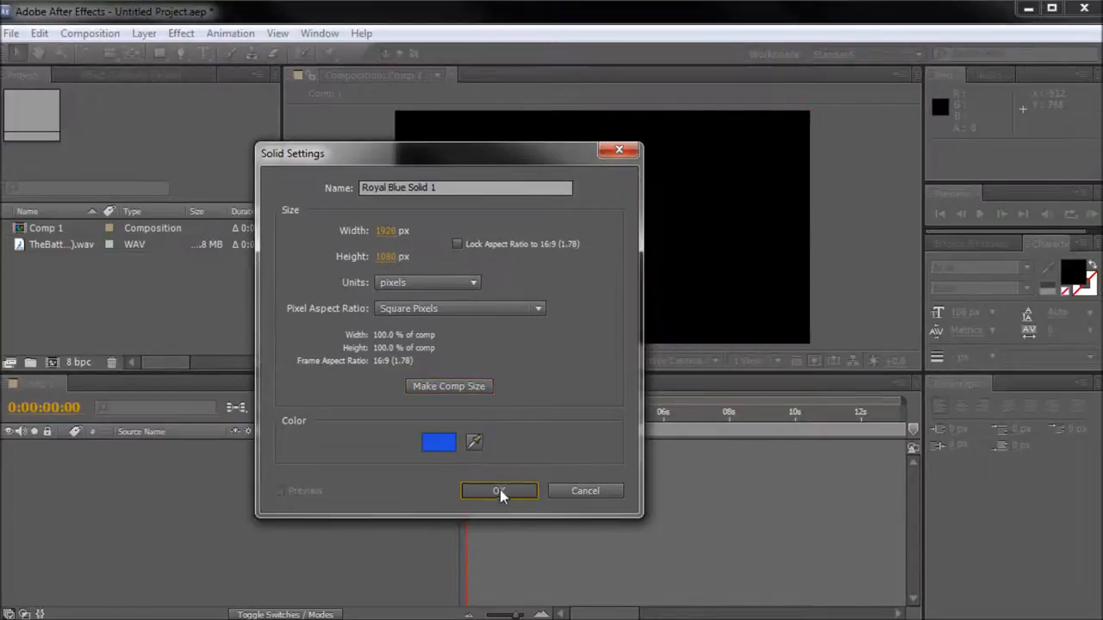
click(500, 489)
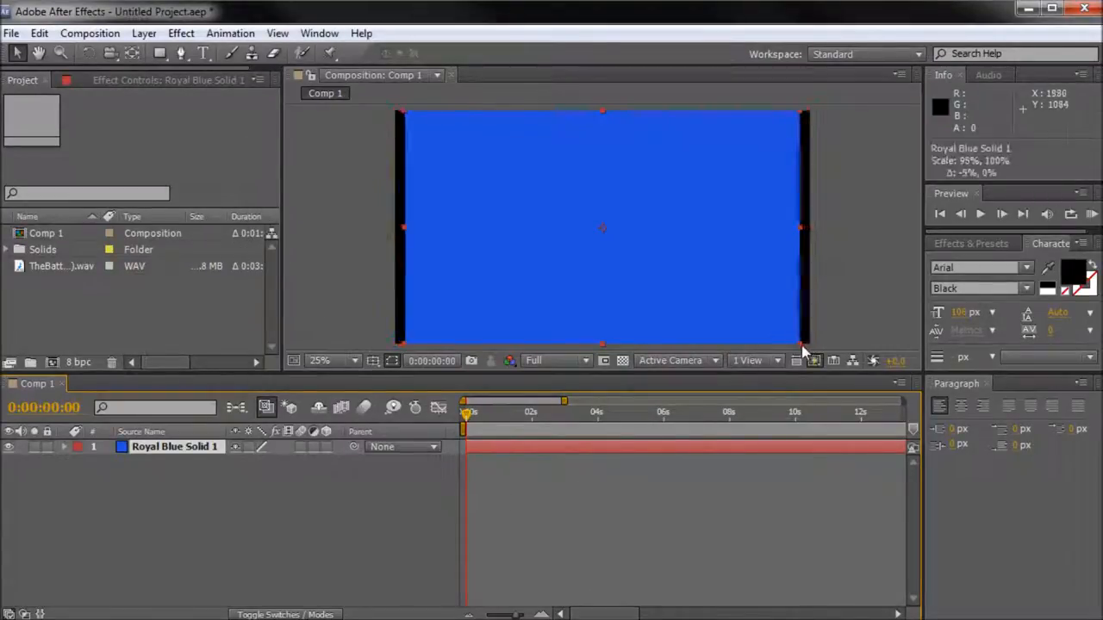
- Scale Royal Blue Solid 1 down by its corner handle to a smaller centred square
drag(801, 348, 676, 302)
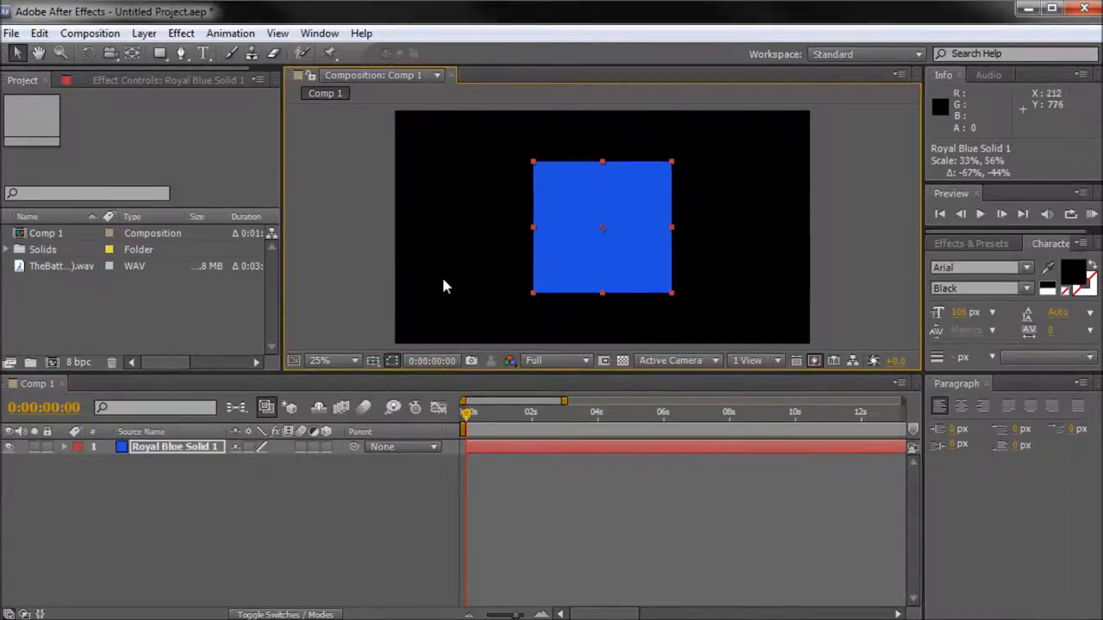
mouse_move(317, 283)
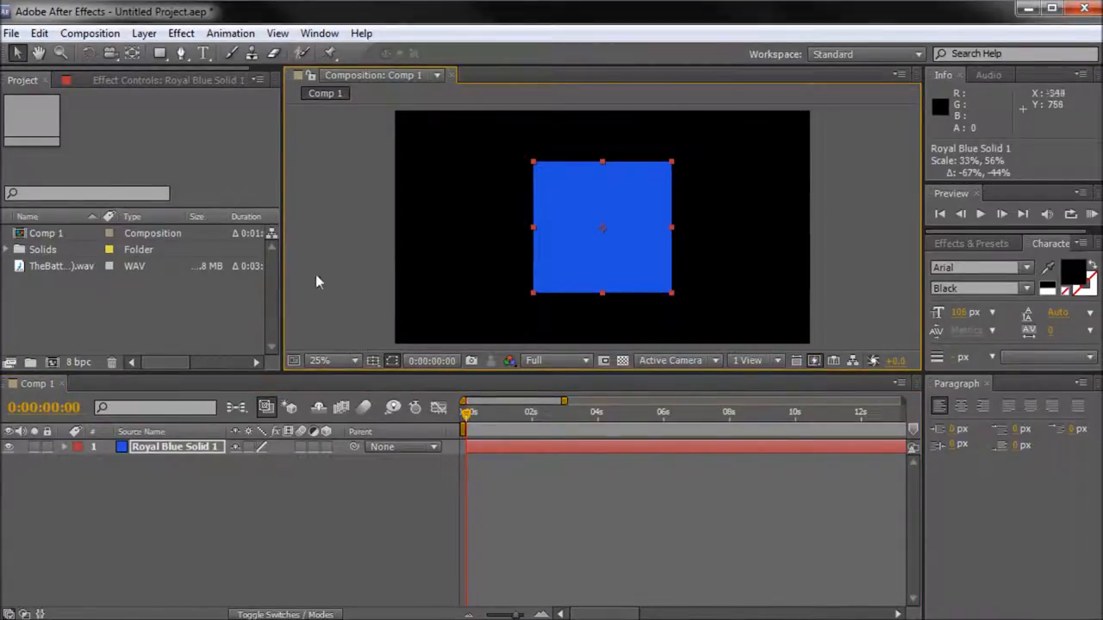
mouse_move(60, 296)
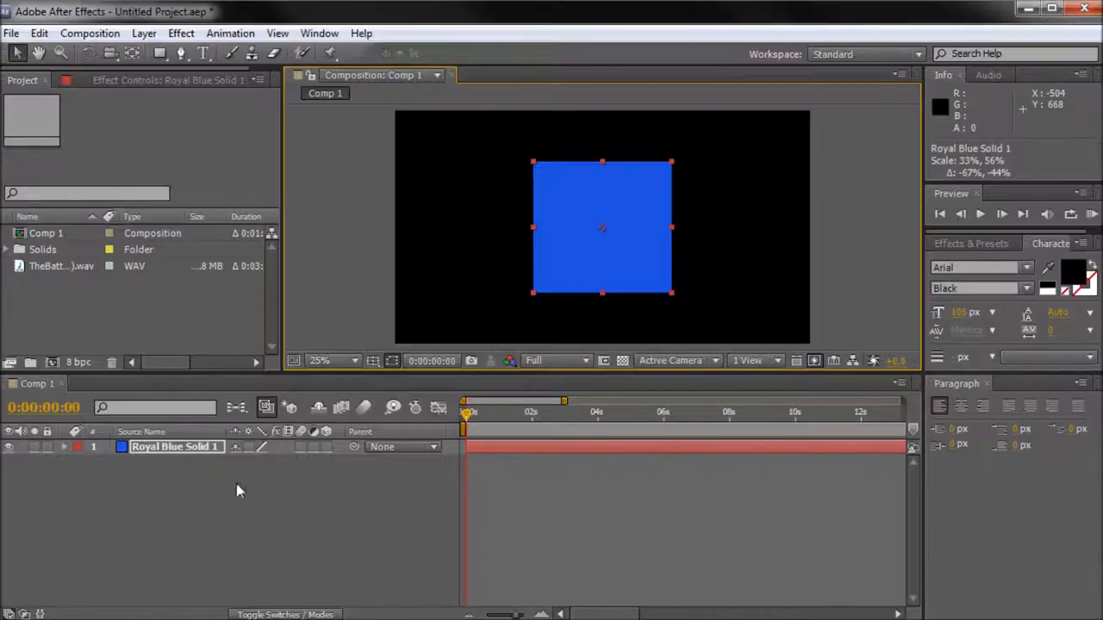
- Select TheBattleShips(loop).wav in the Project panel to add it under the solid
click(60, 265)
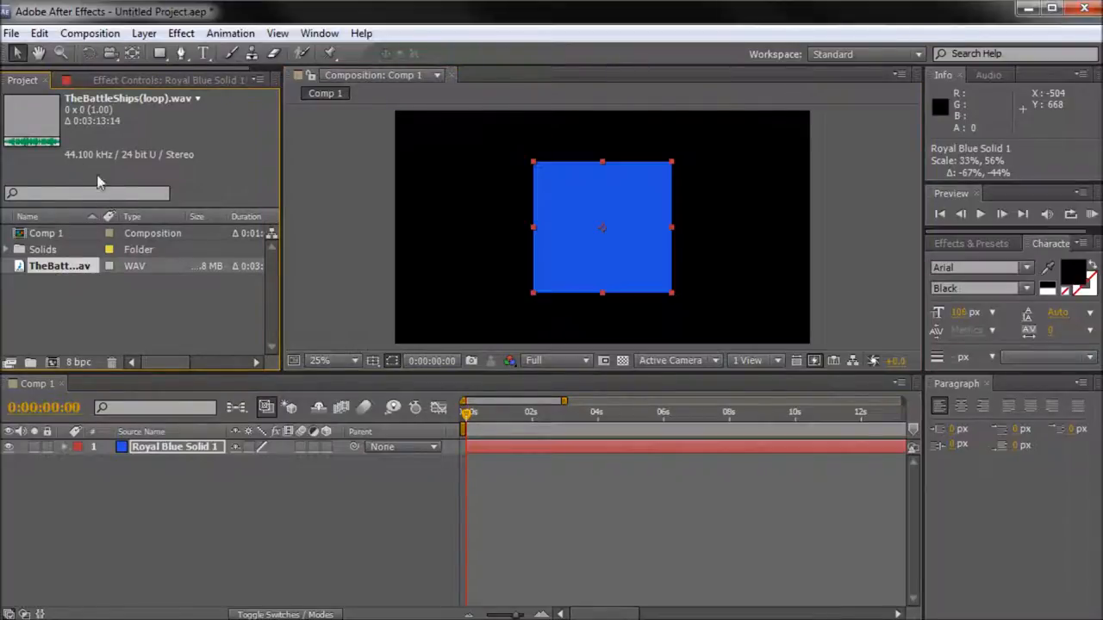
mouse_move(87, 250)
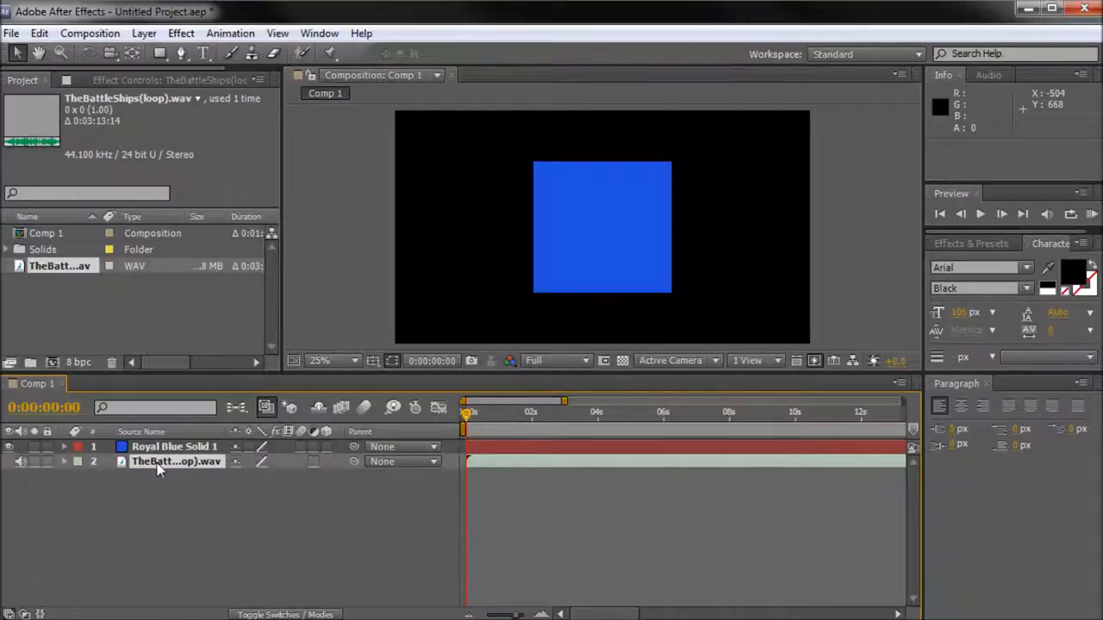
- Convert the sound layer's audio to keyframes, creating an Audio Amplitude layer
right_click(158, 462)
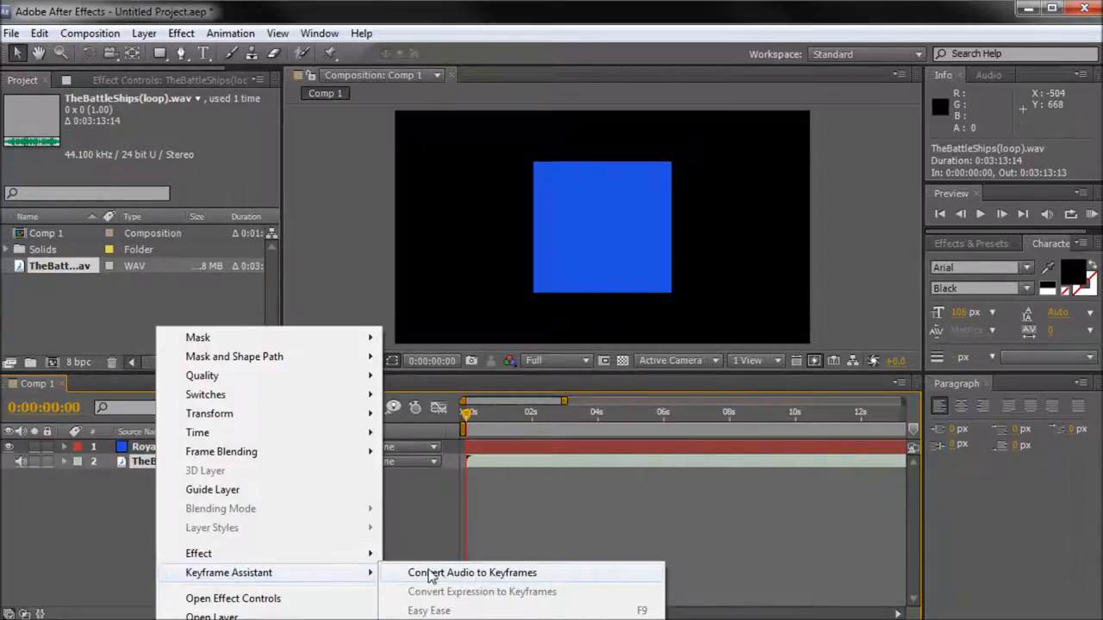
click(473, 572)
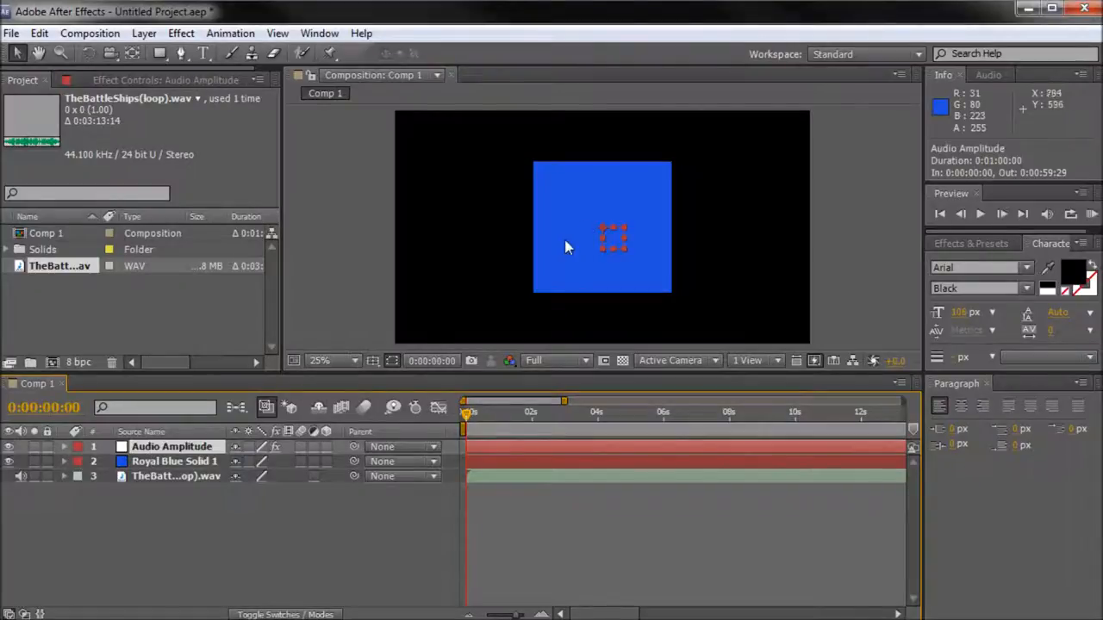
mouse_move(629, 231)
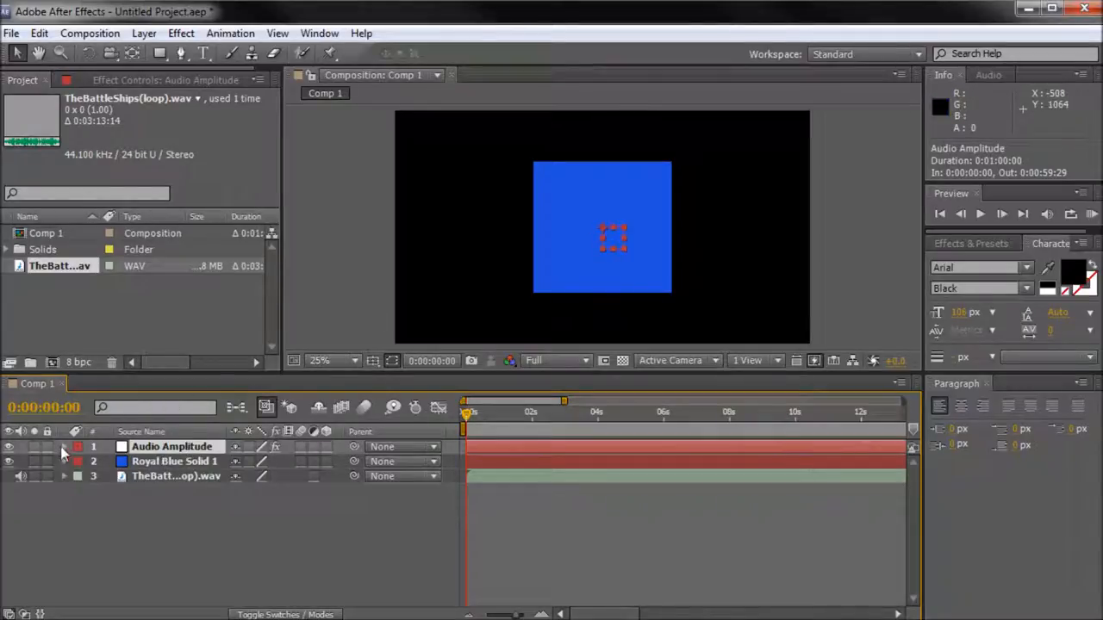
- Twirl down Audio Amplitude to show its Left, Right and Both Channels sliders
click(62, 446)
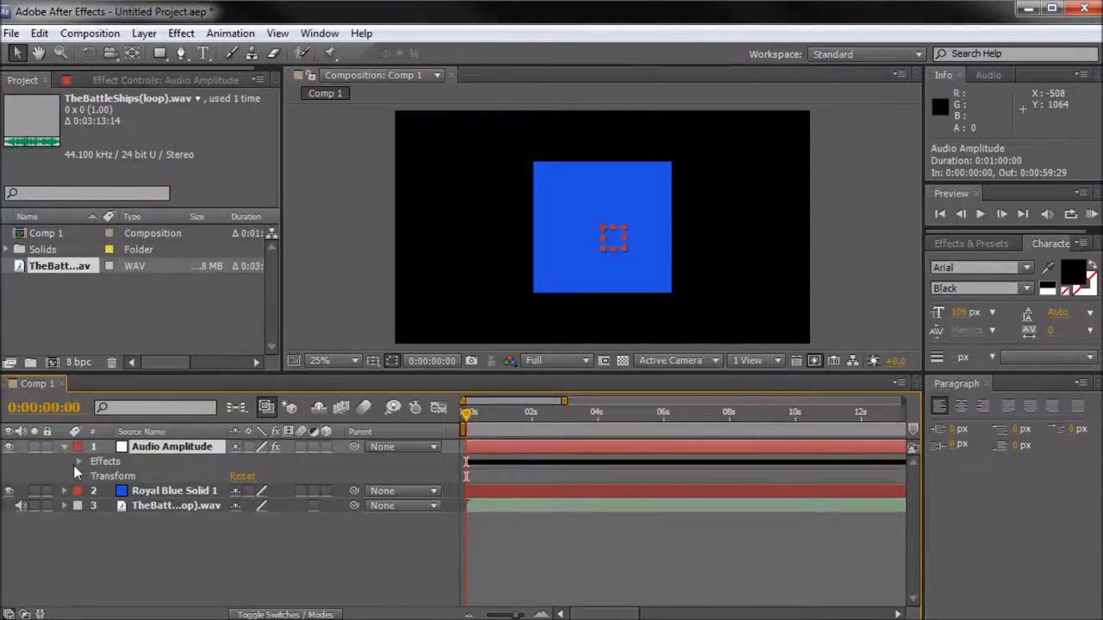
click(80, 462)
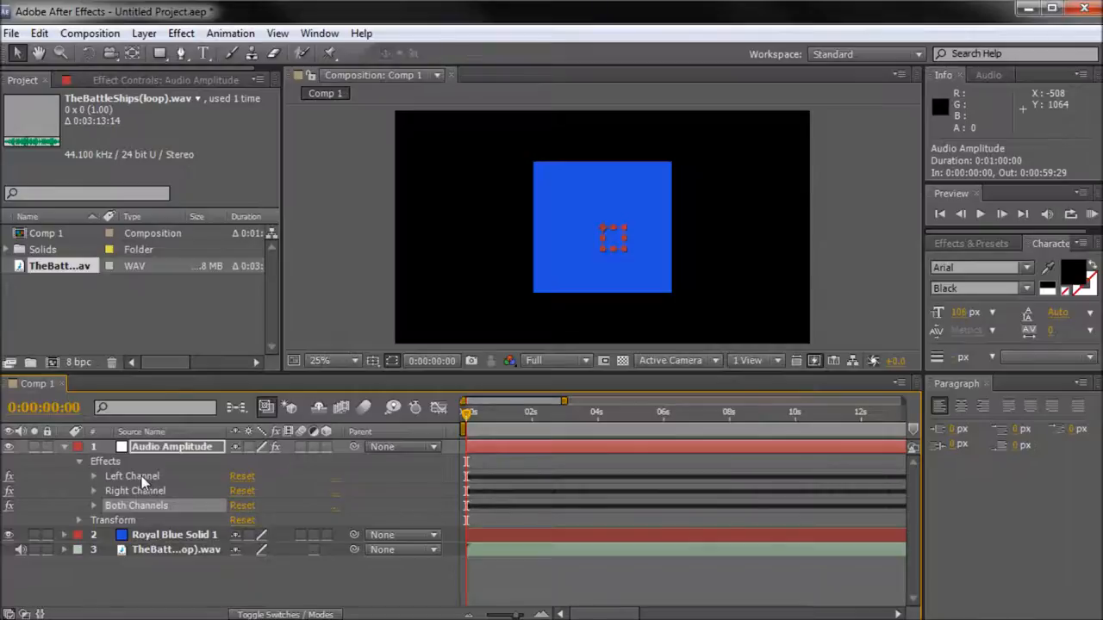
mouse_move(141, 485)
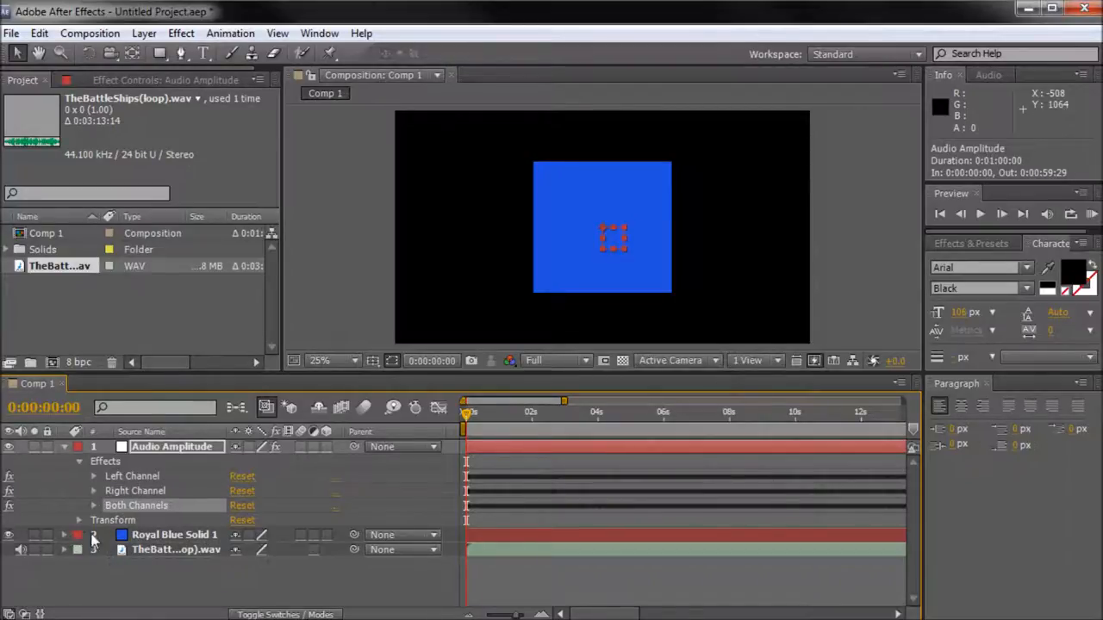
- Enable an expression on Royal Blue Solid 1's Scale linked to the Both Channels slider
click(176, 534)
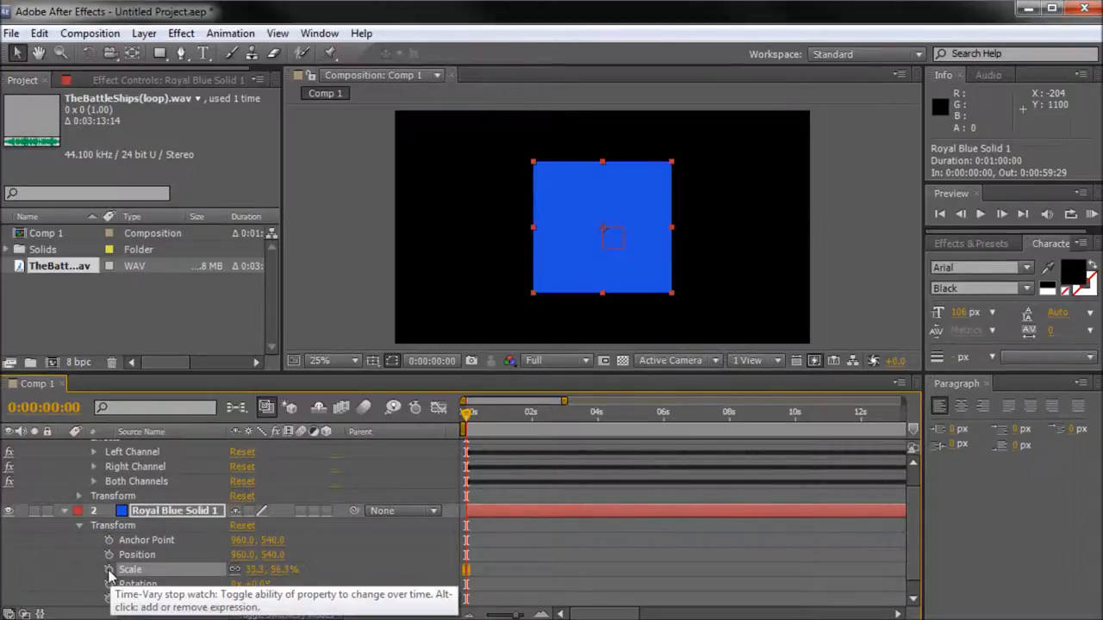
click(109, 569)
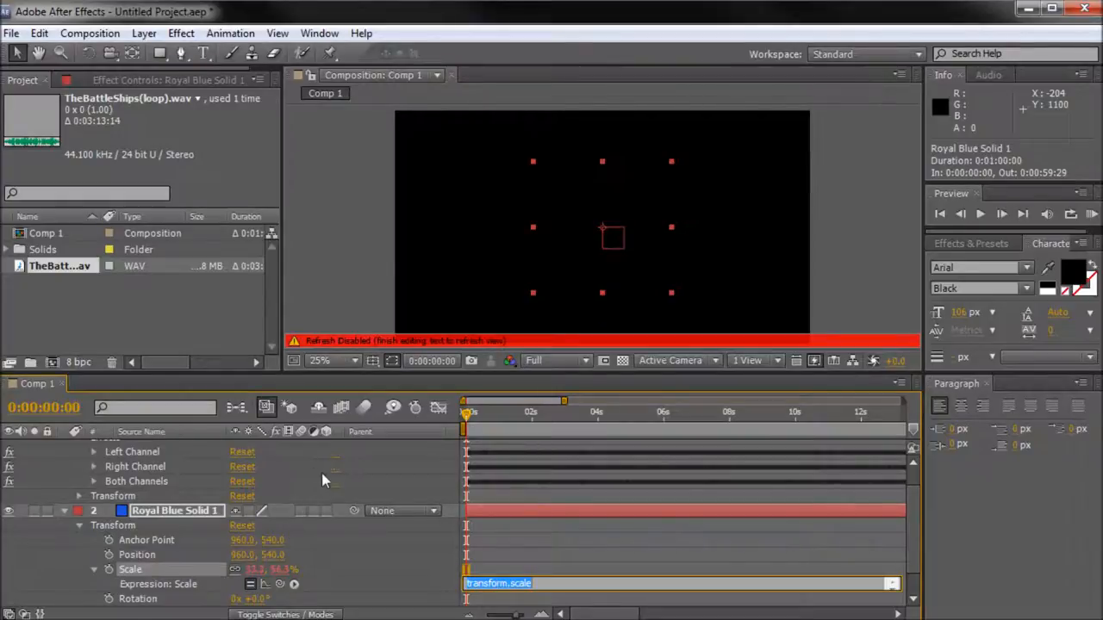
mouse_move(193, 548)
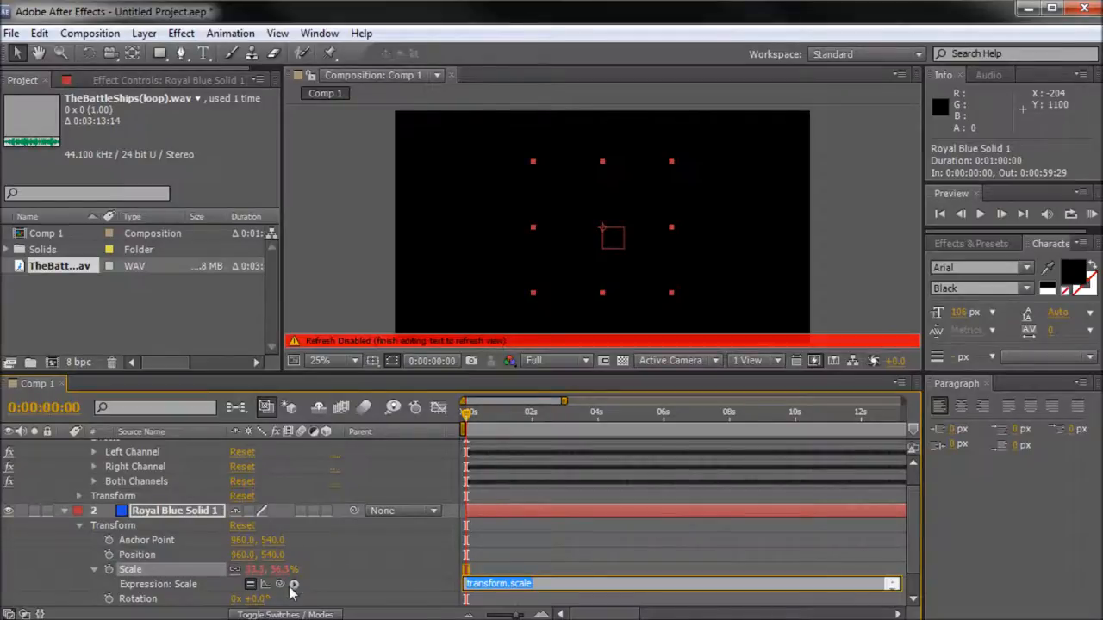
mouse_move(279, 584)
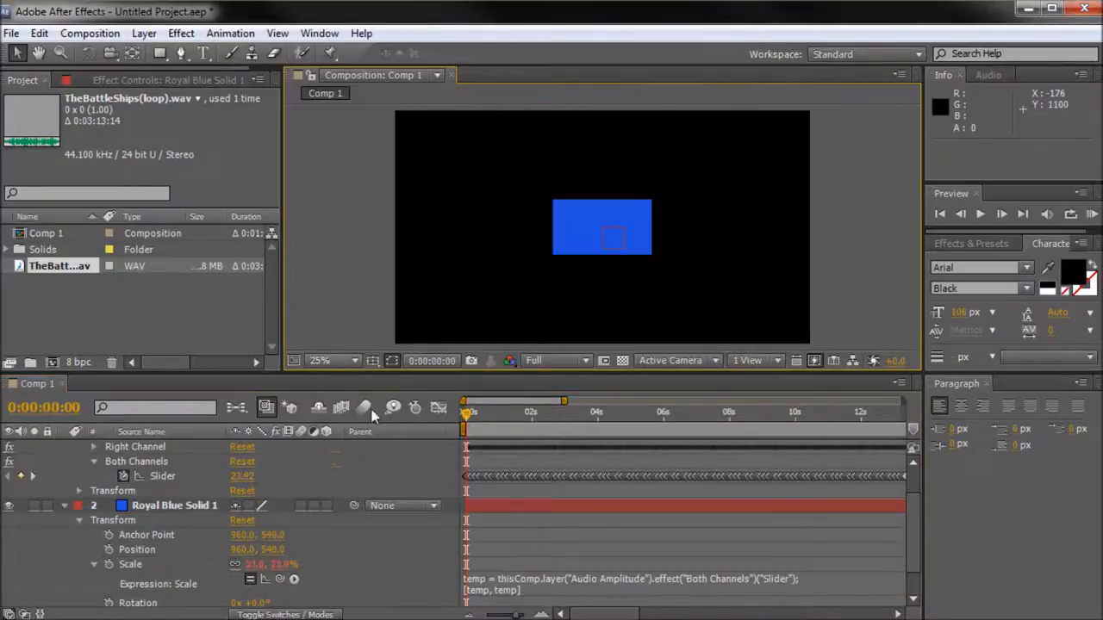
mouse_move(466, 415)
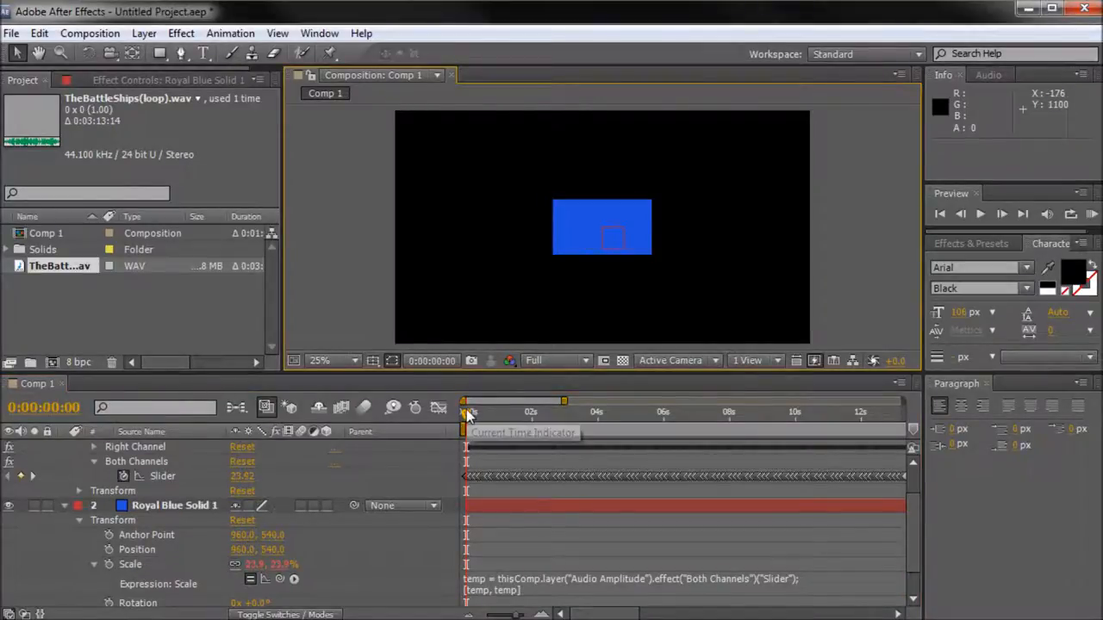
drag(465, 412, 480, 411)
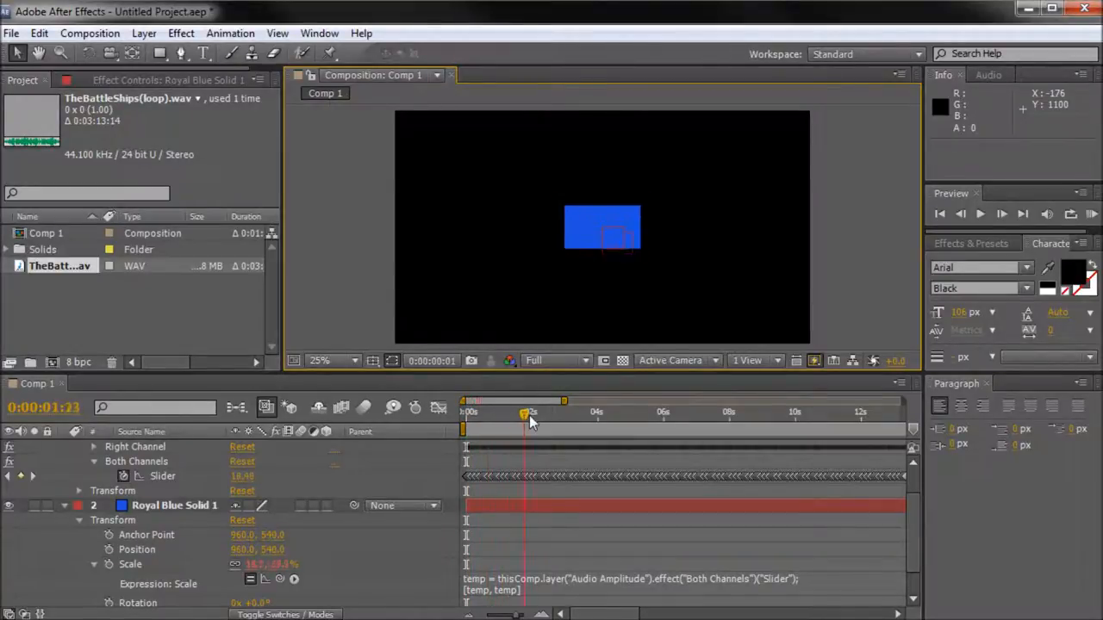
drag(526, 414, 603, 414)
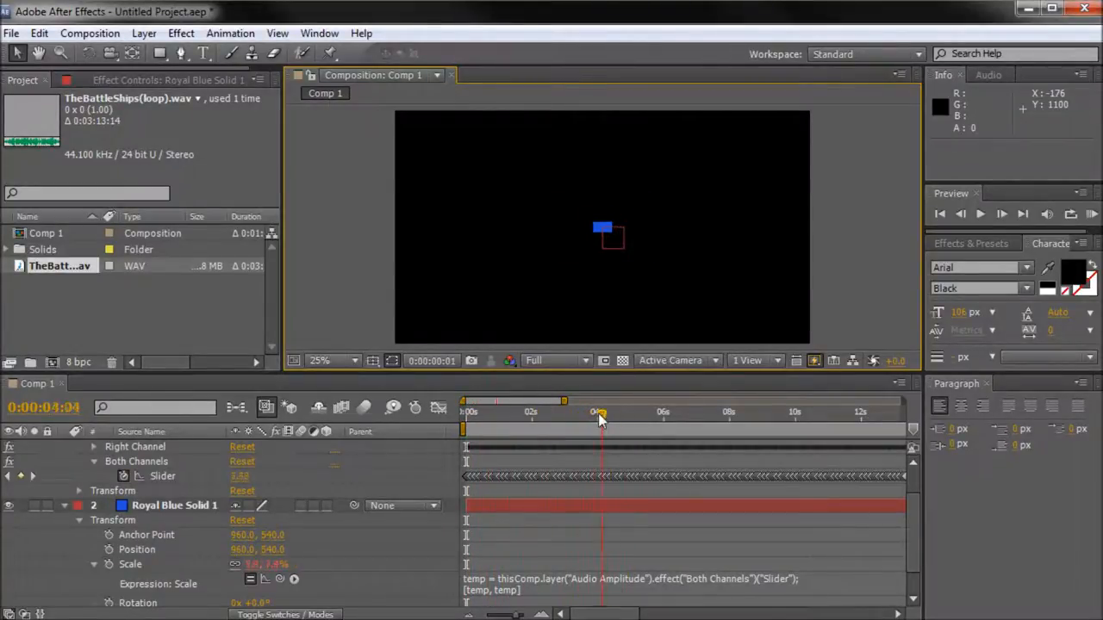
drag(600, 421, 524, 421)
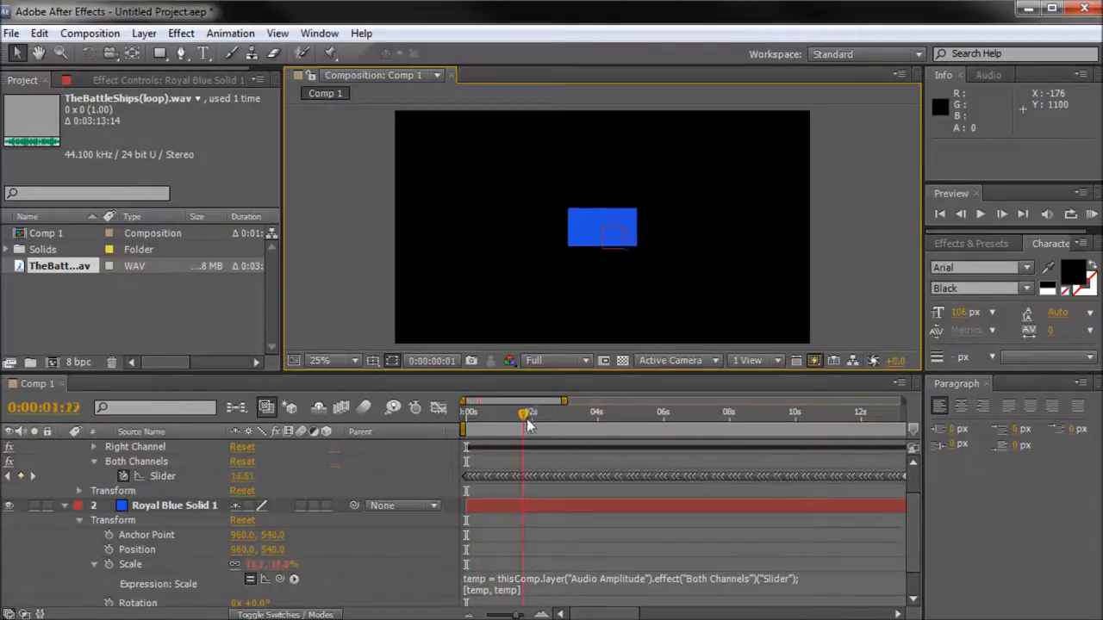
drag(522, 416, 544, 415)
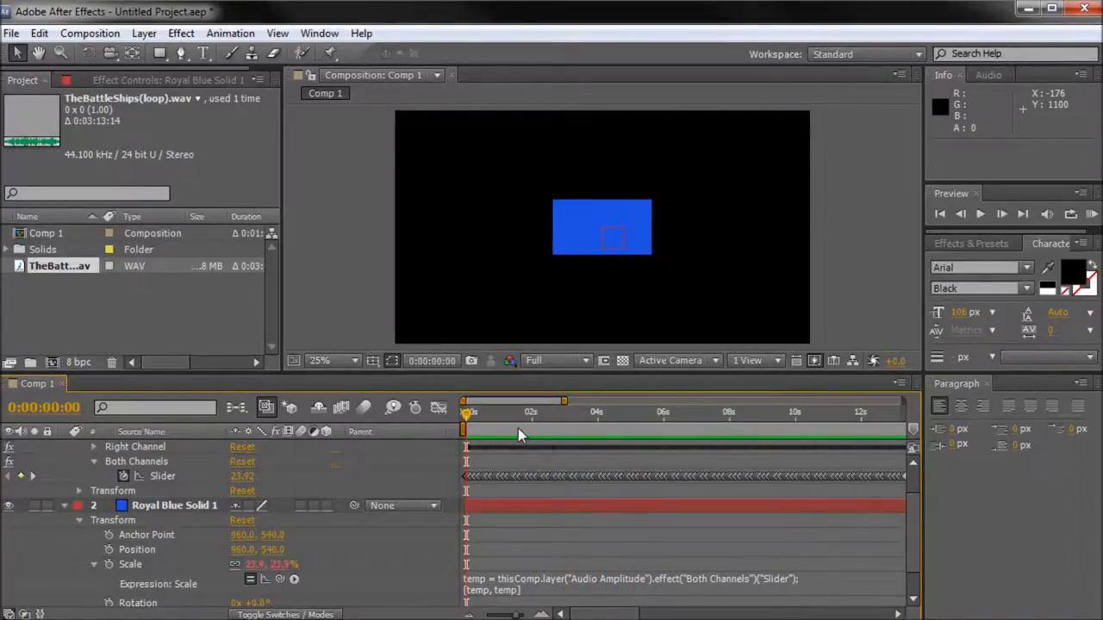
mouse_move(497, 434)
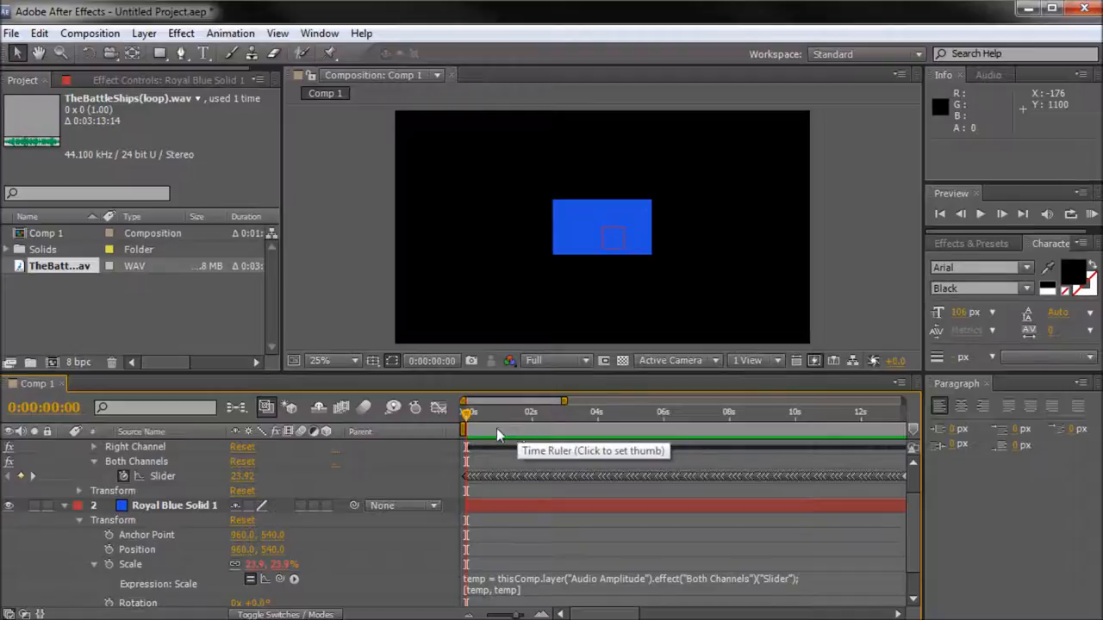
mouse_move(360, 295)
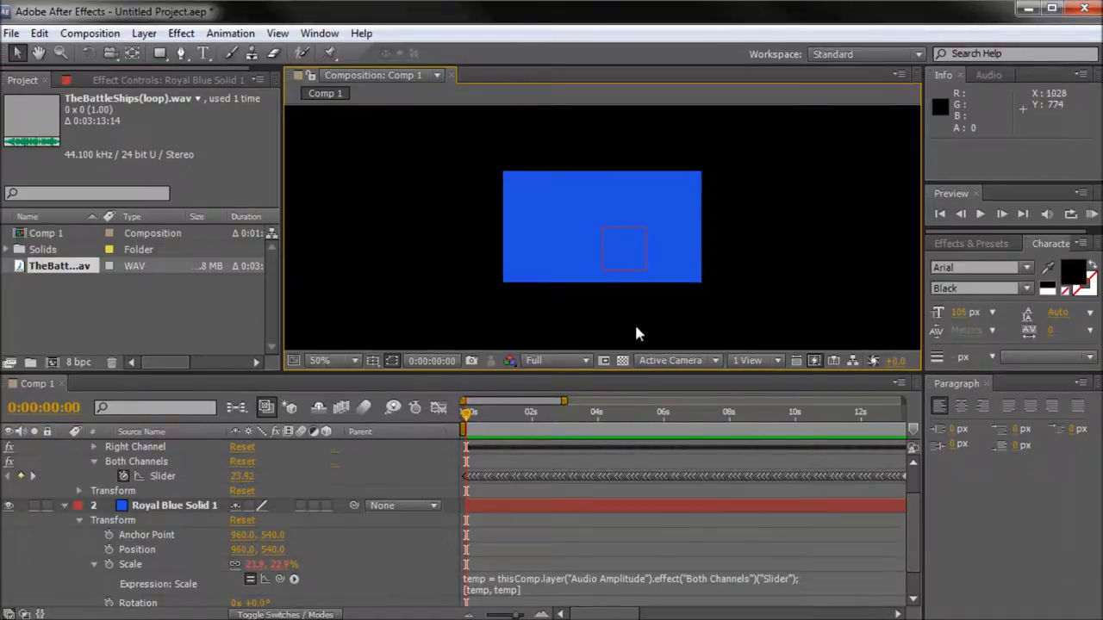
- Set the Composition panel magnification to 50% to enlarge the blue square
click(319, 360)
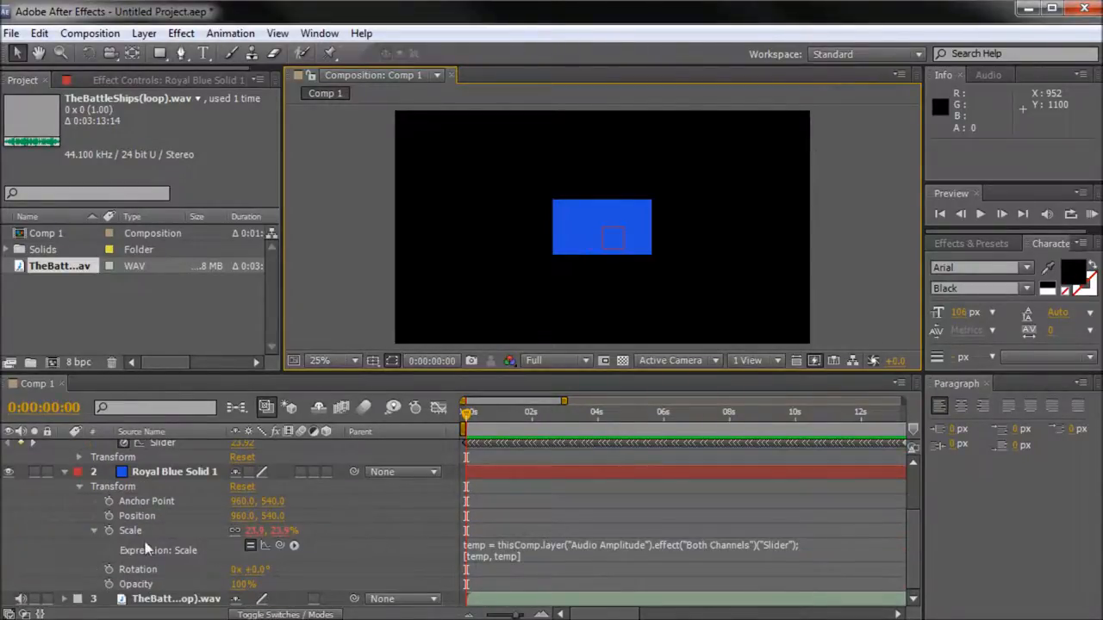
- Change the Scale expression's source from Both Channels to Right Channel
click(172, 472)
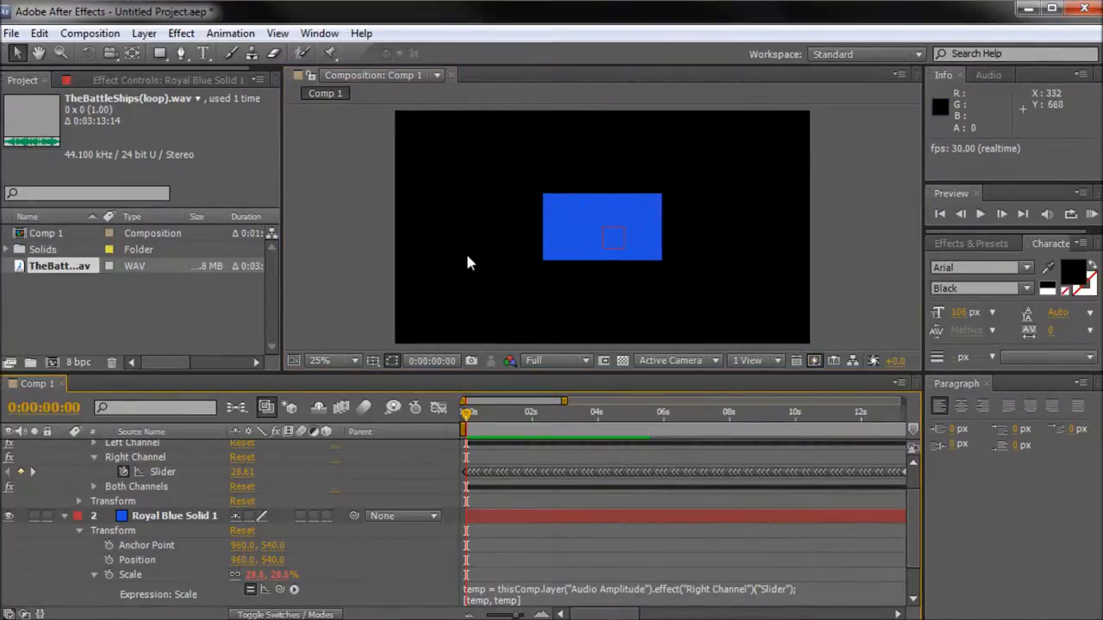
mouse_move(629, 266)
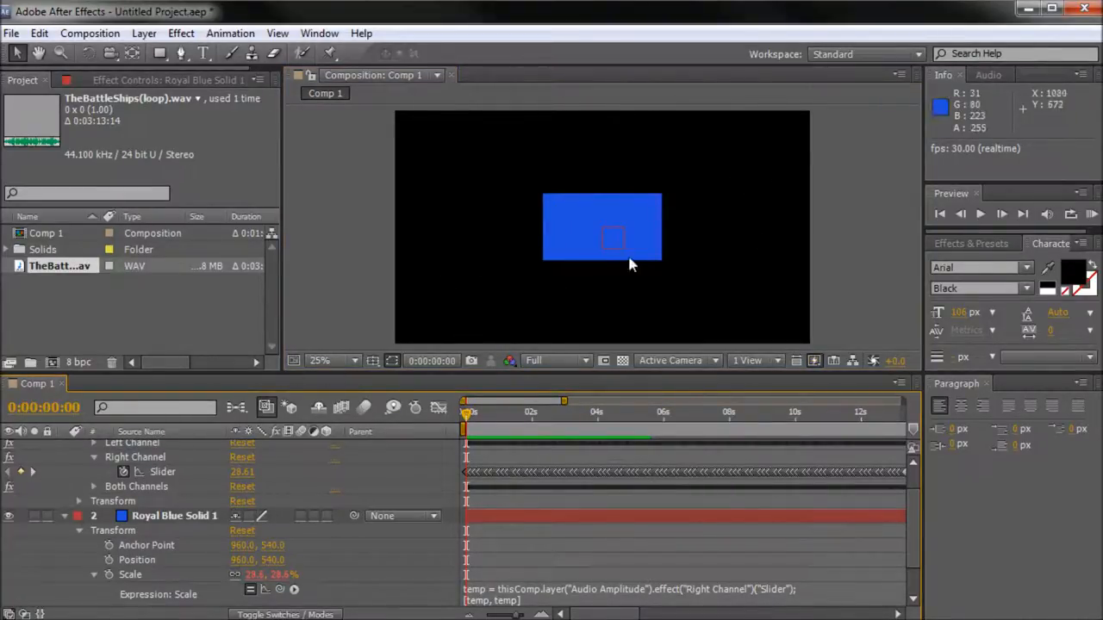
mouse_move(572, 233)
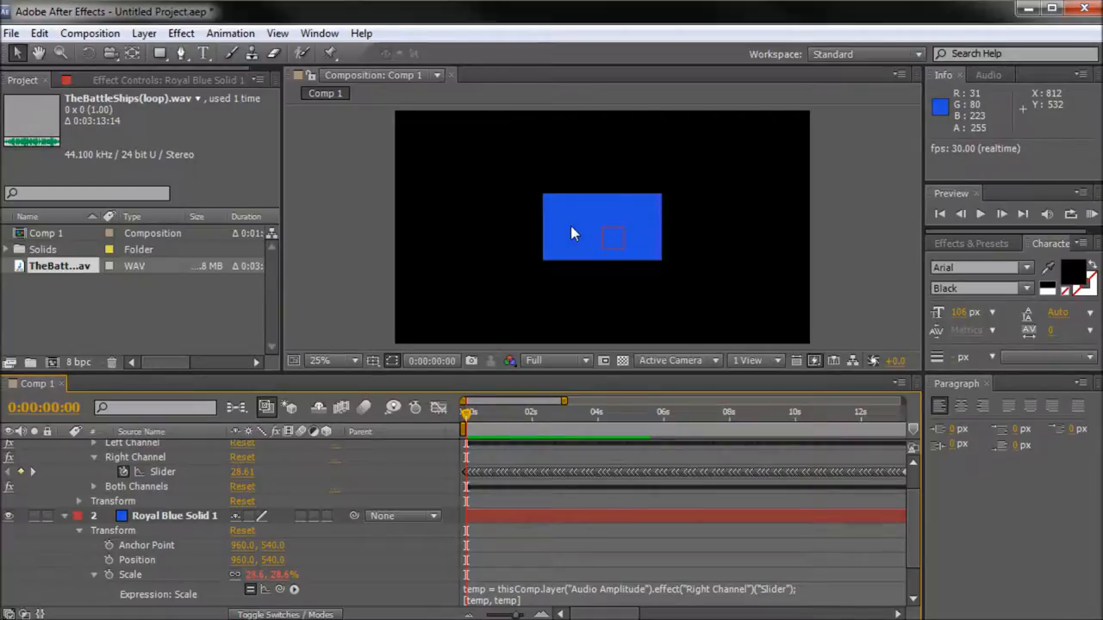
mouse_move(527, 352)
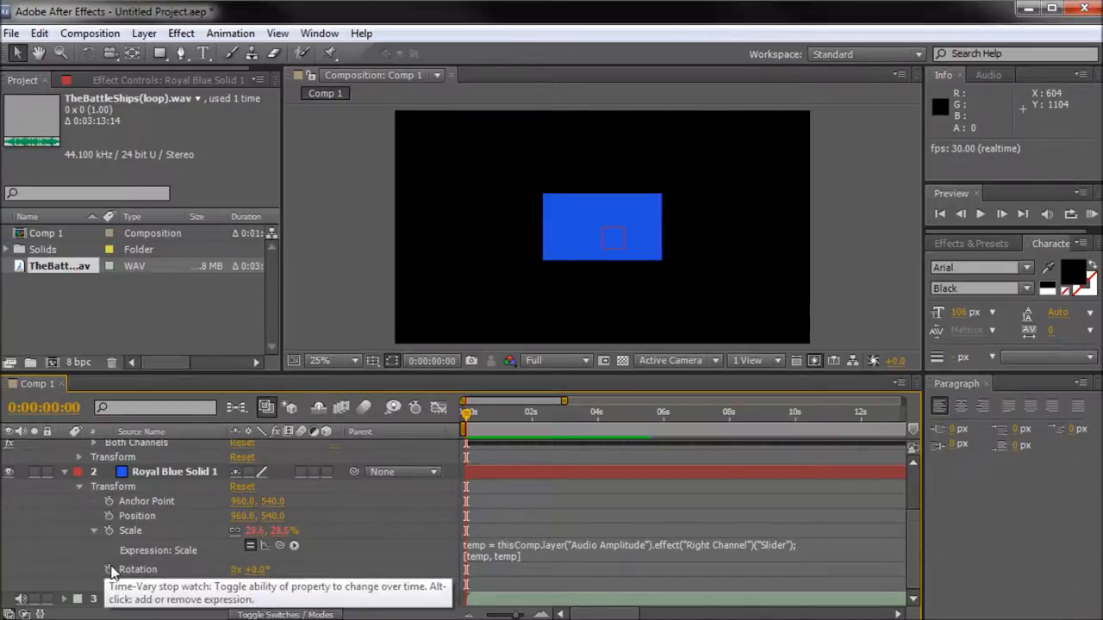
- Add a Rotation expression driven by the Both Channels slider and restore Scale to Both Channels
click(111, 569)
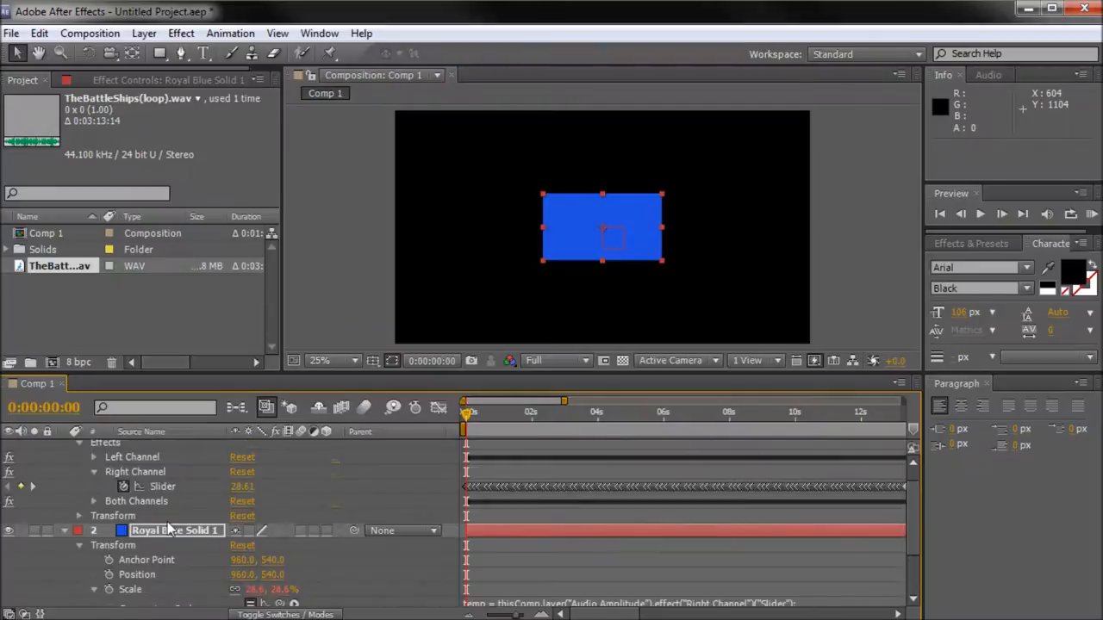
click(93, 500)
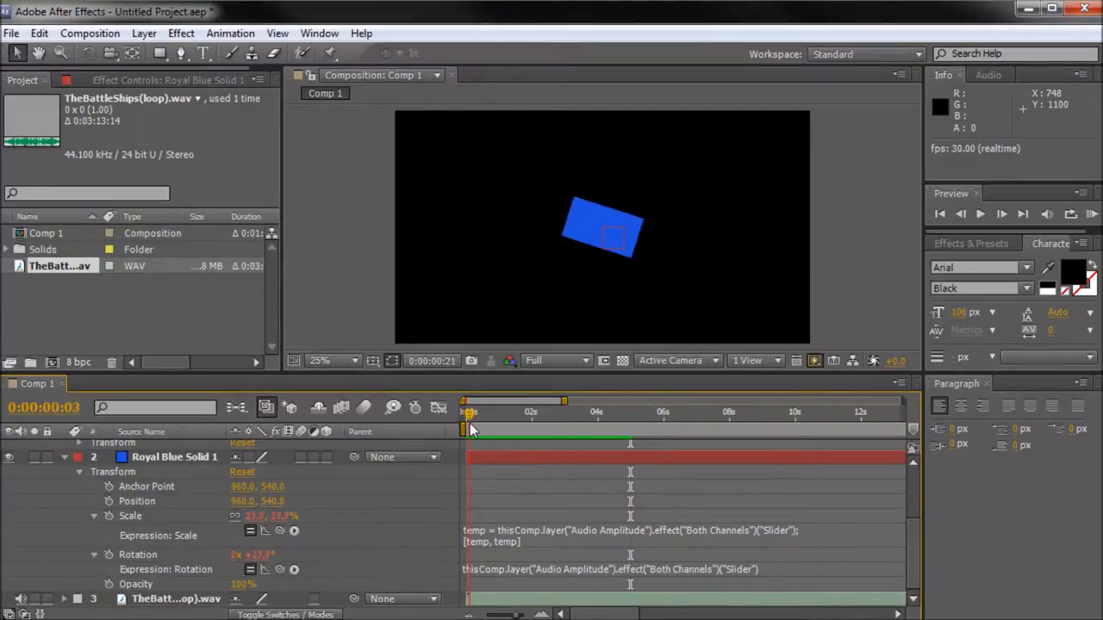
drag(467, 414, 475, 414)
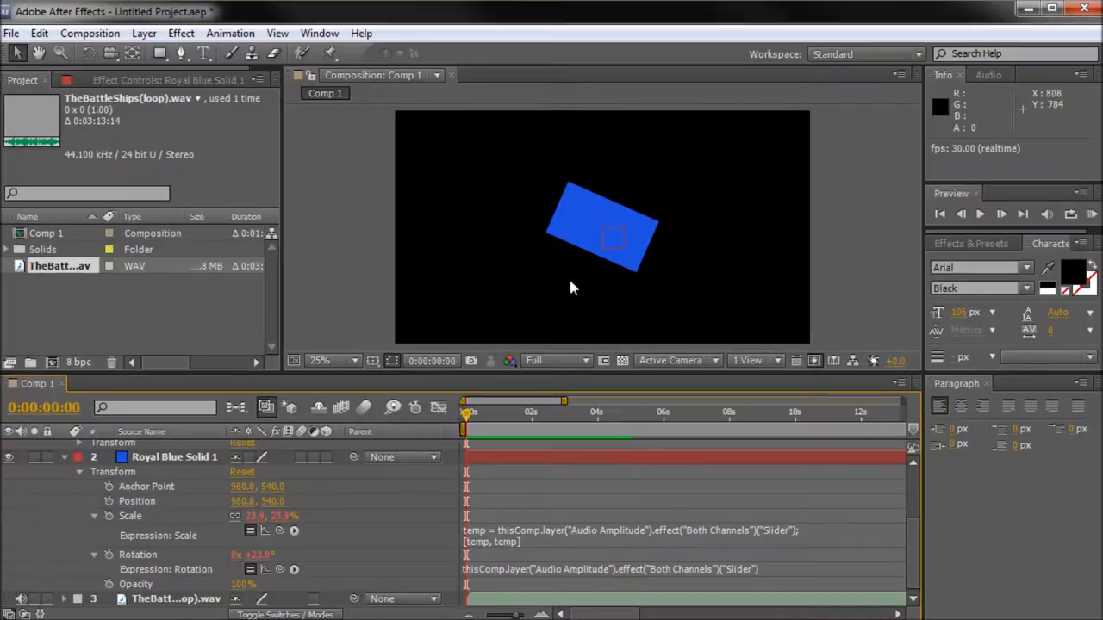
mouse_move(503, 220)
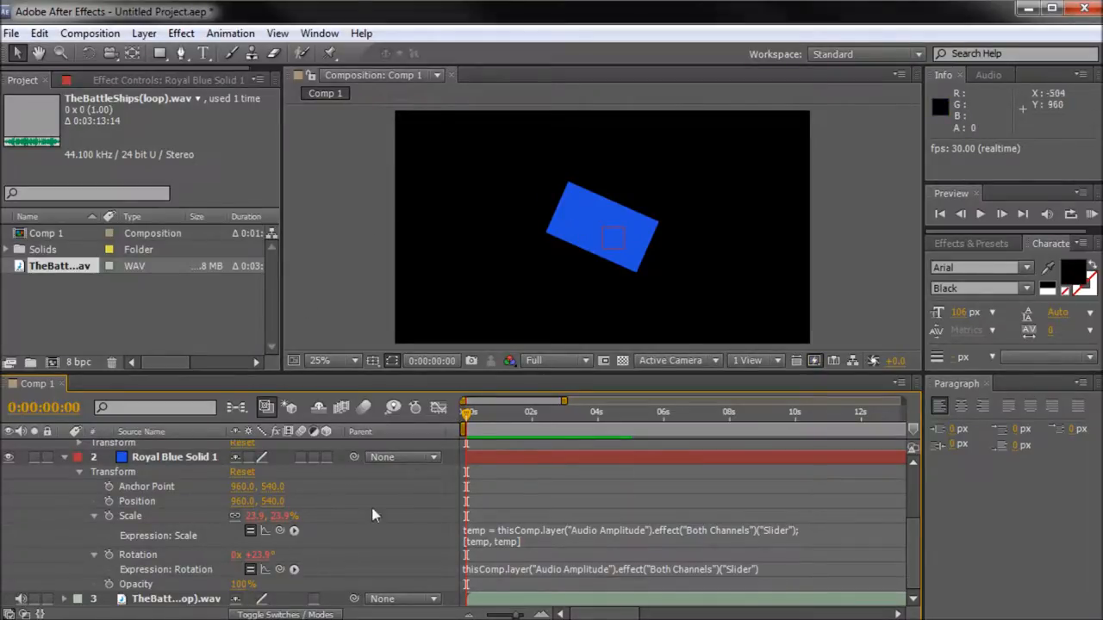
click(176, 599)
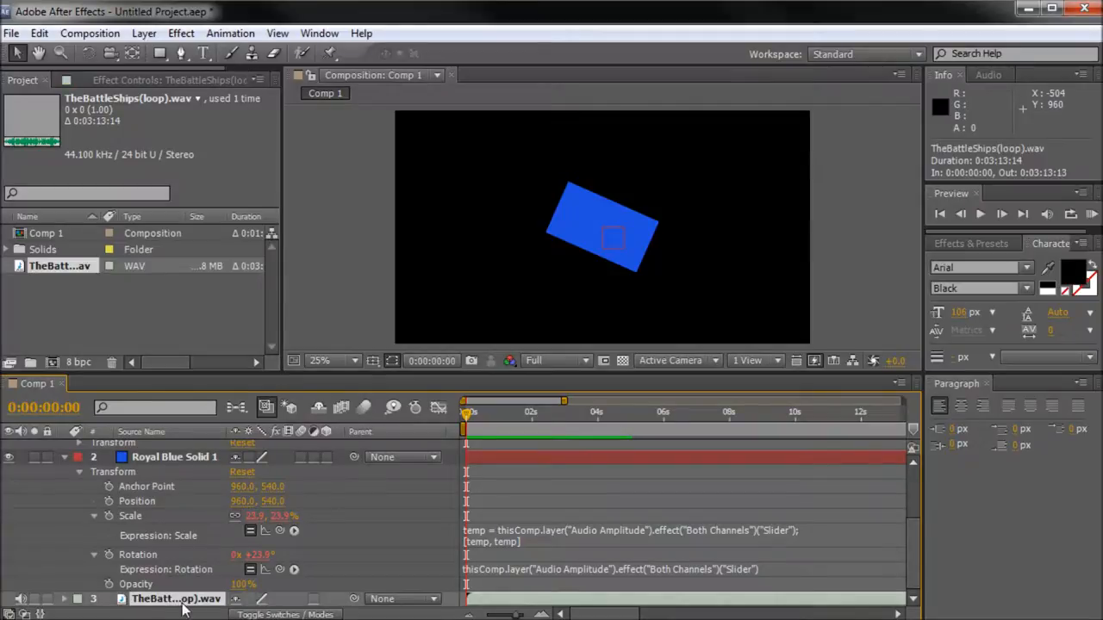
mouse_move(197, 590)
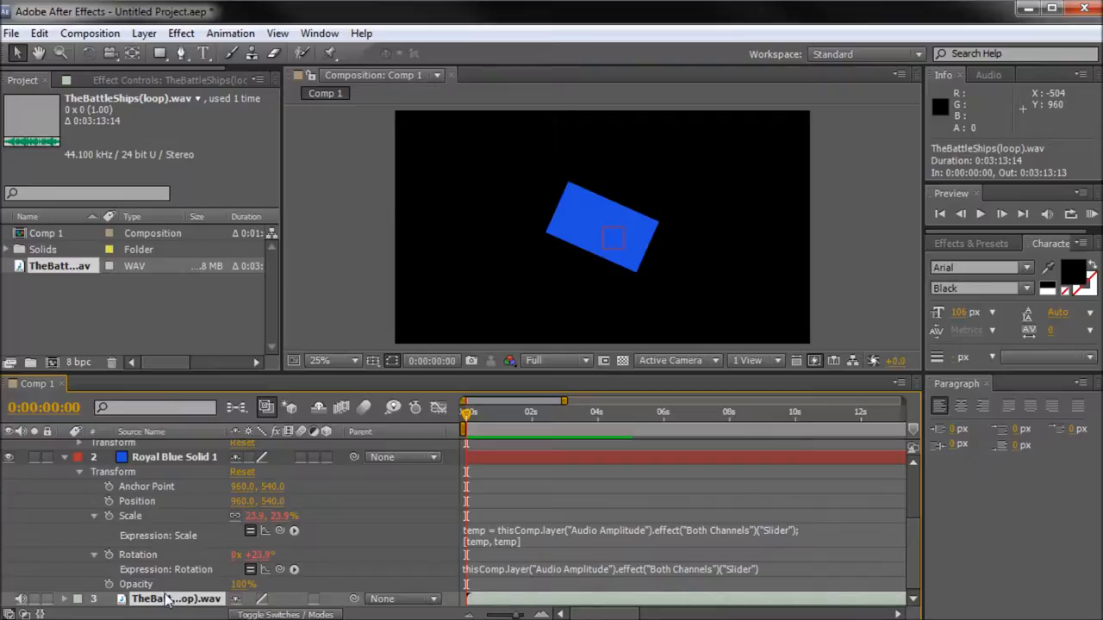
mouse_move(176, 562)
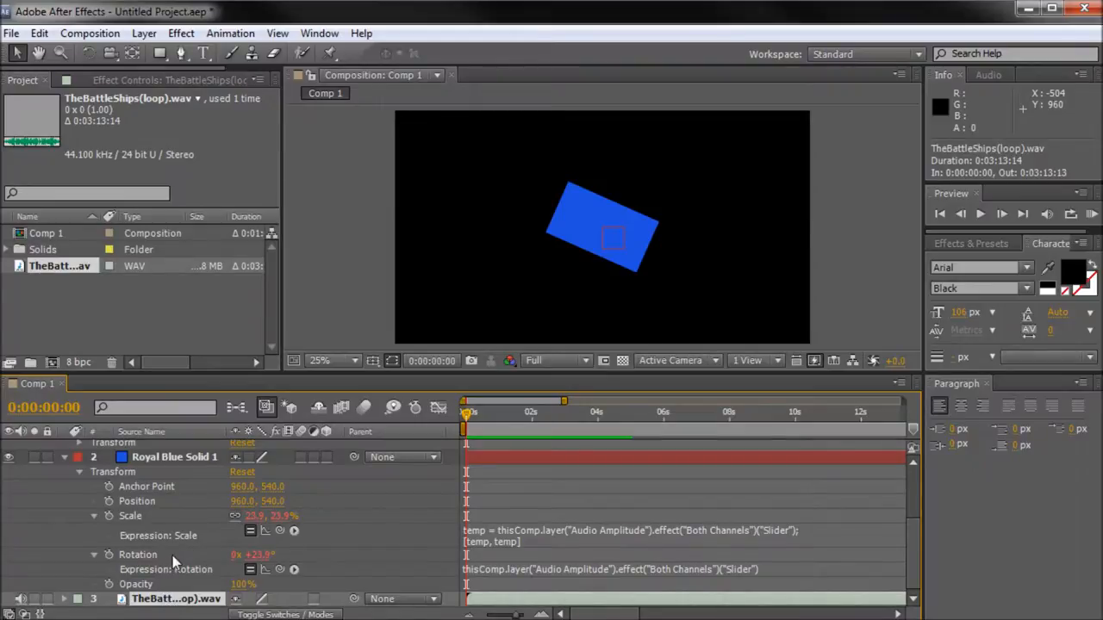
mouse_move(216, 565)
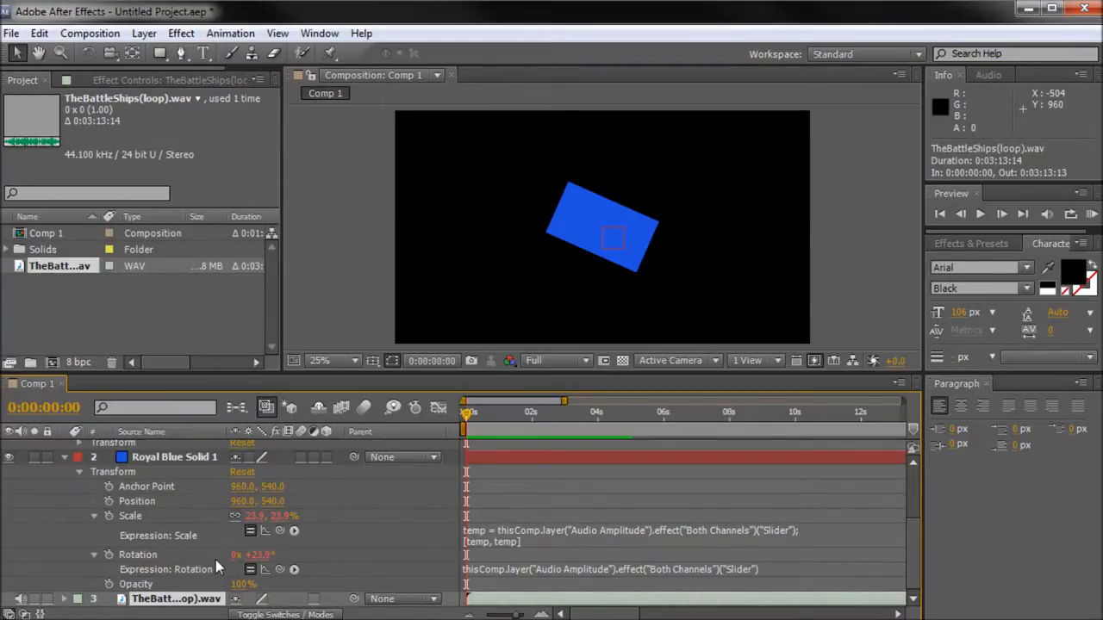
mouse_move(469, 413)
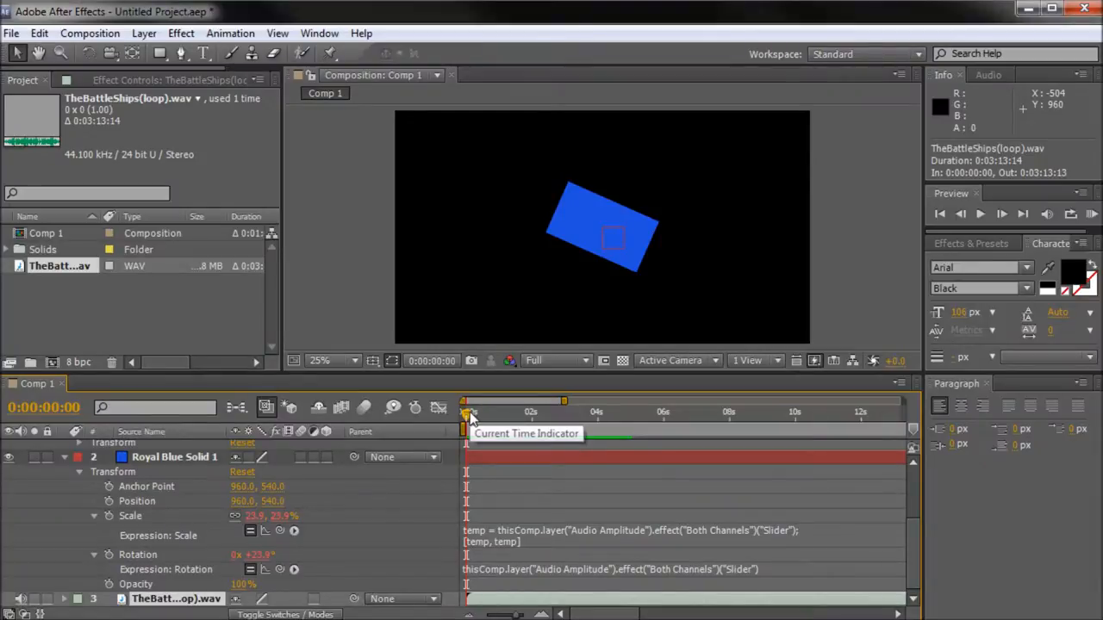
- Scrub through the first seconds to watch the square shrink, grow and tilt with the audio
drag(469, 400, 568, 400)
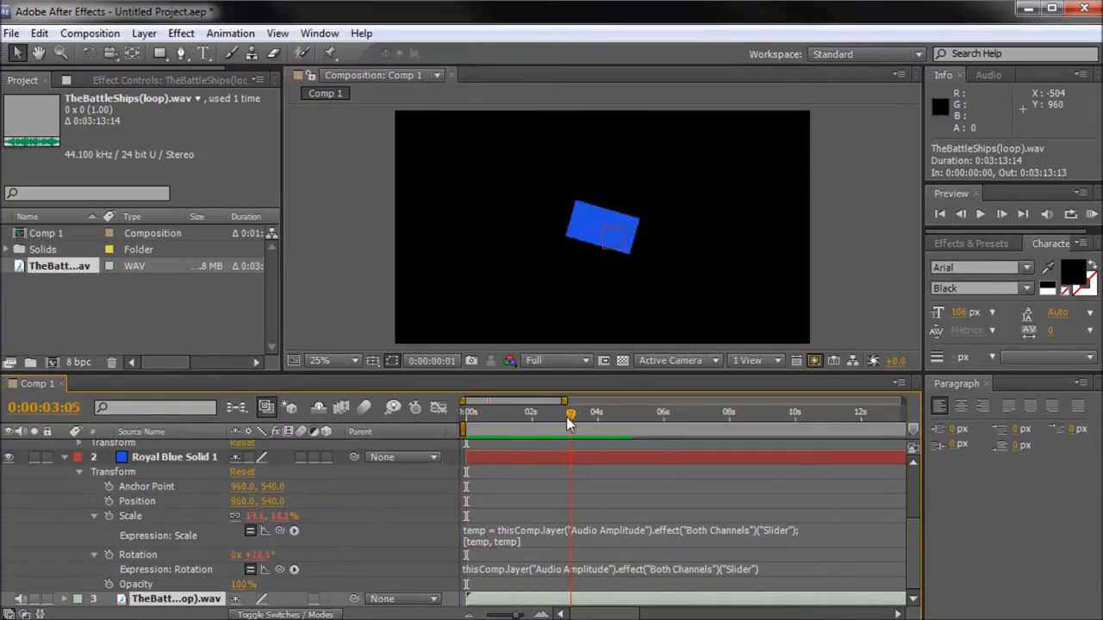
drag(569, 412, 491, 412)
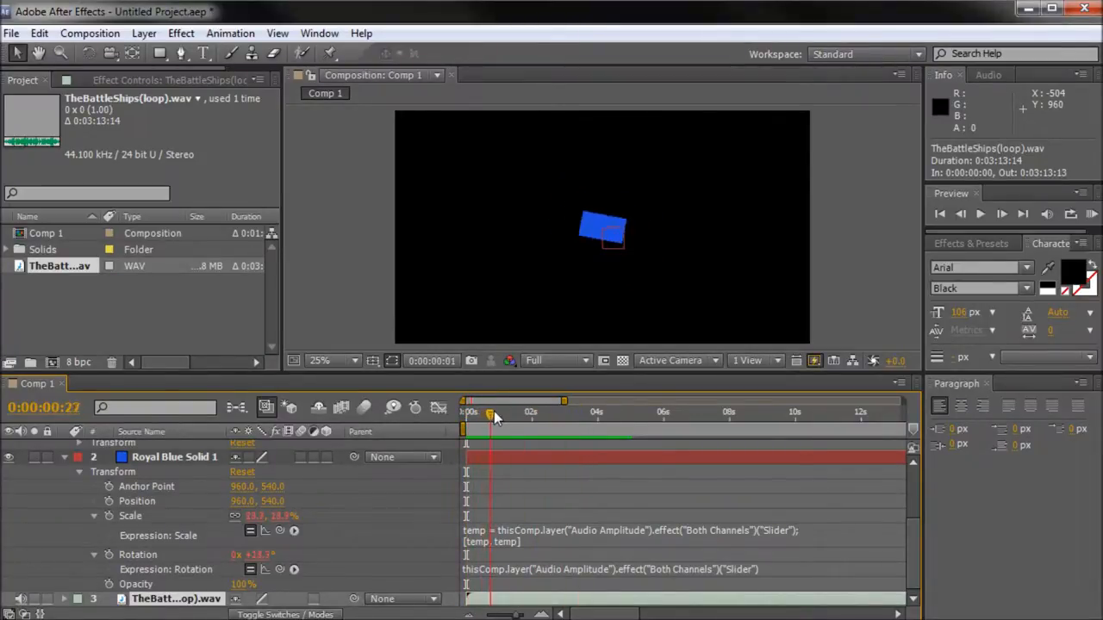
drag(493, 413, 479, 414)
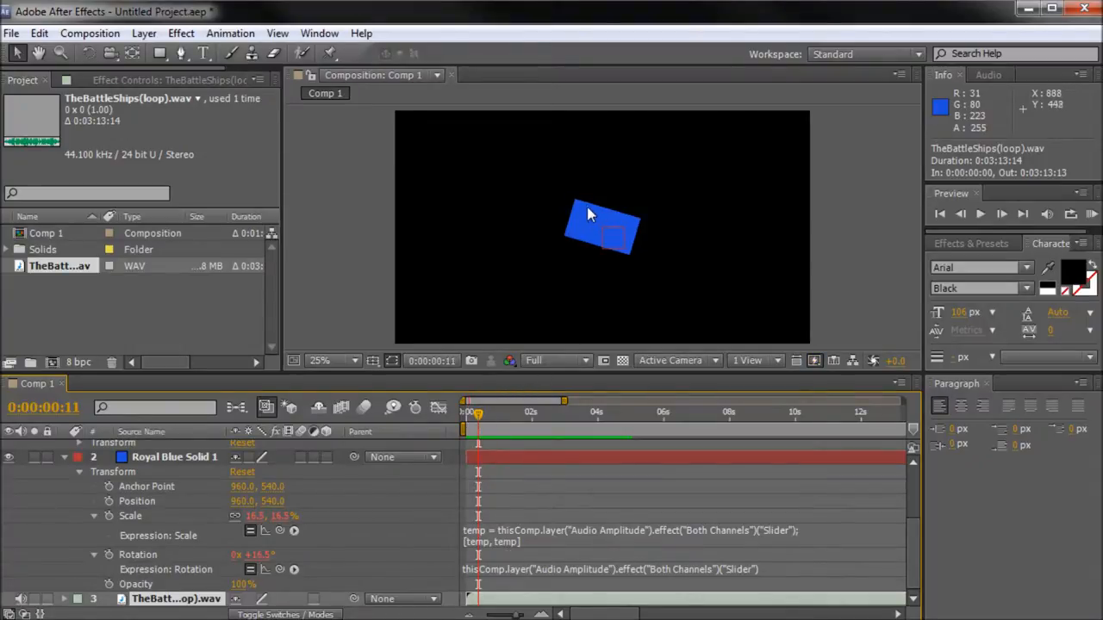
mouse_move(555, 526)
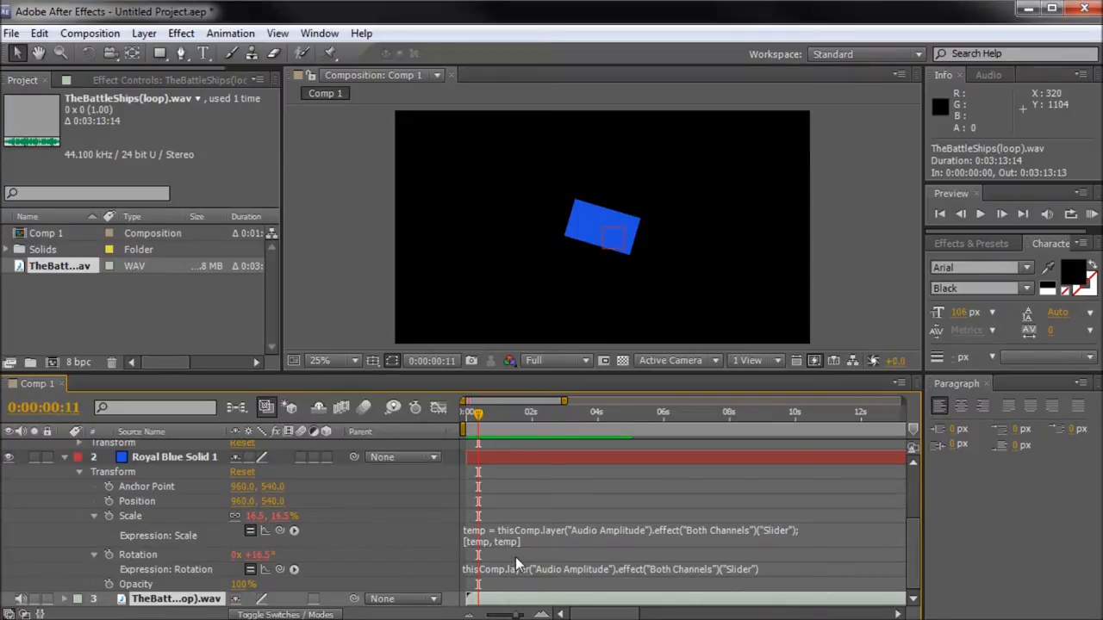
mouse_move(531, 543)
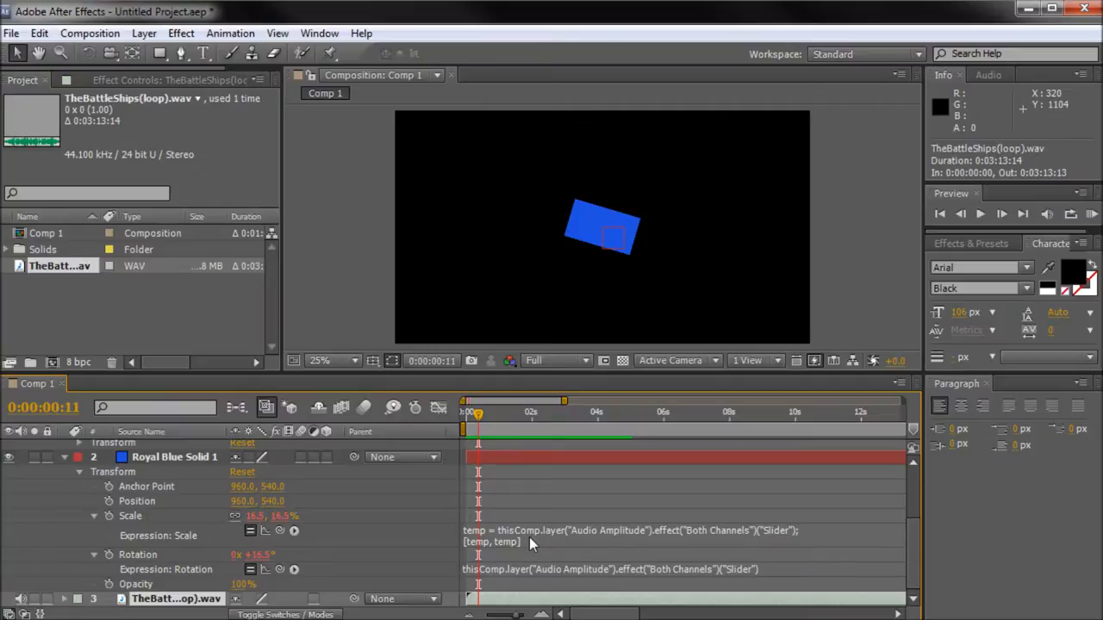
mouse_move(595, 225)
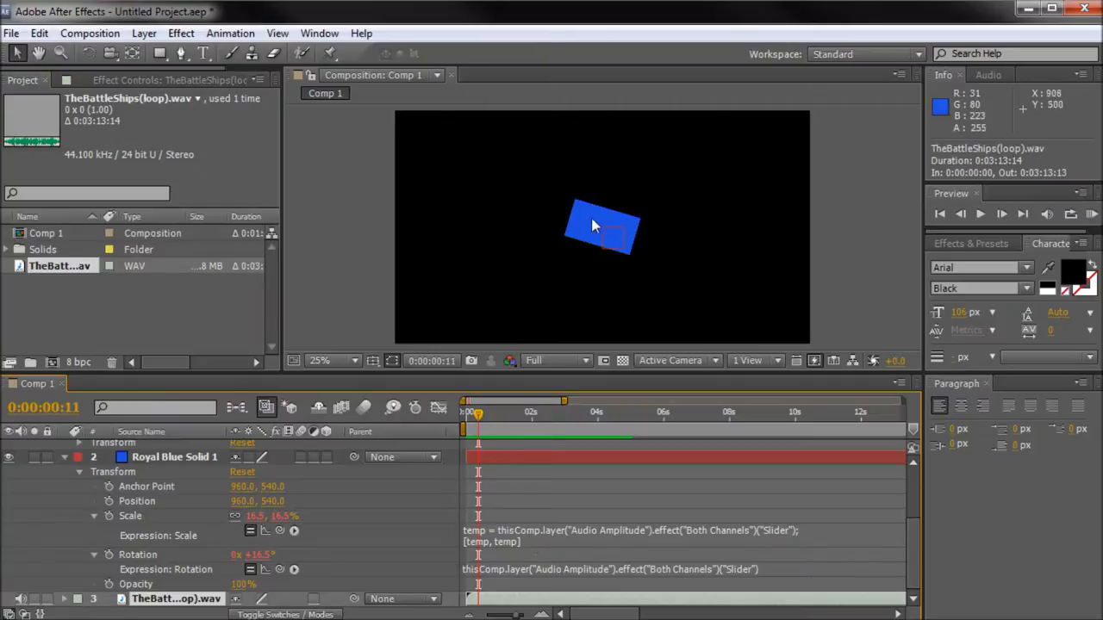
mouse_move(603, 207)
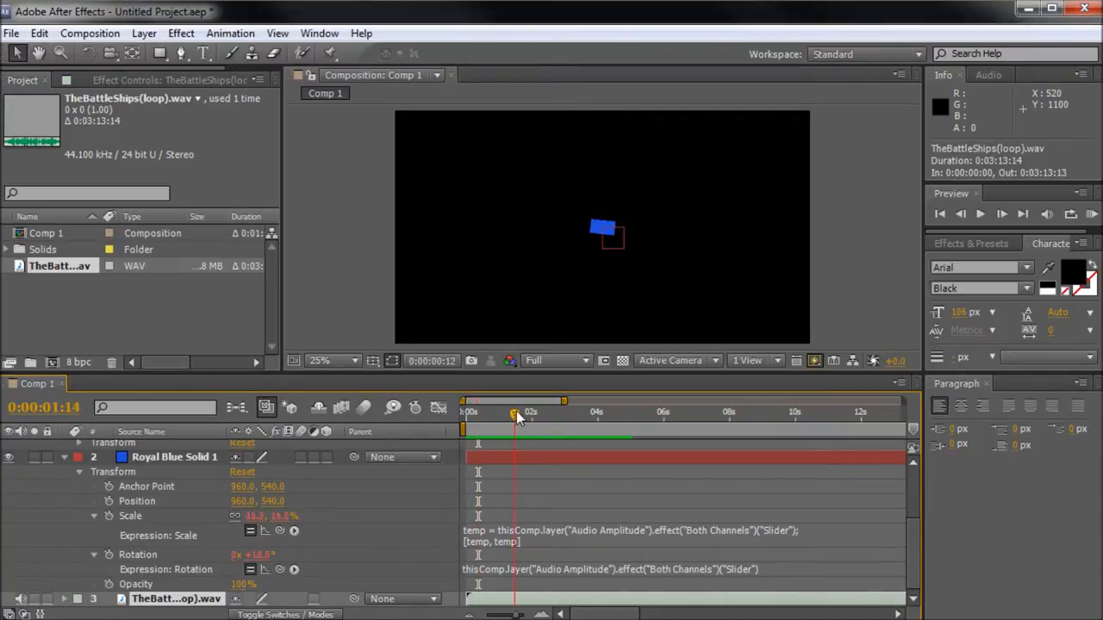
- Scrub between one and three seconds, settling near 1.5 s to check the square's pulsing size and tilt
drag(515, 412, 548, 412)
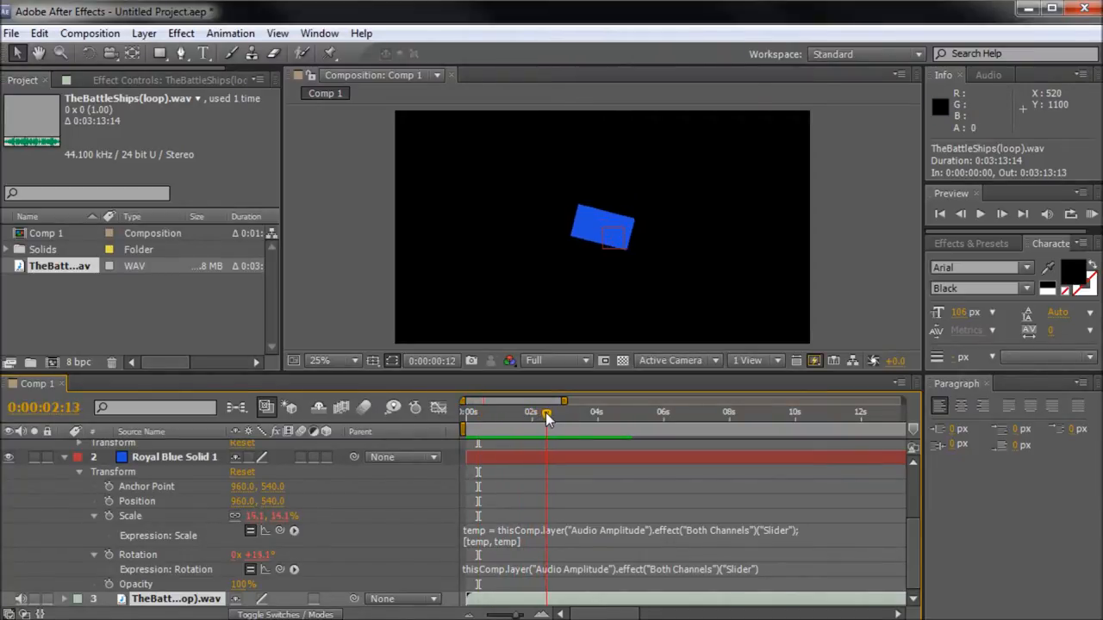
drag(548, 400, 567, 412)
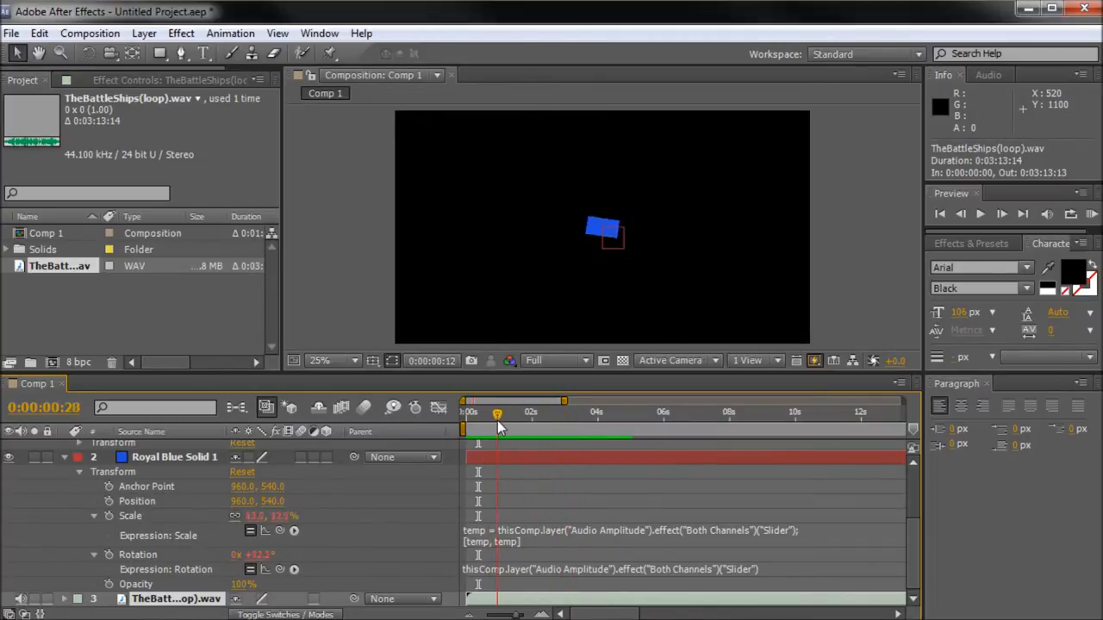
drag(497, 404, 525, 403)
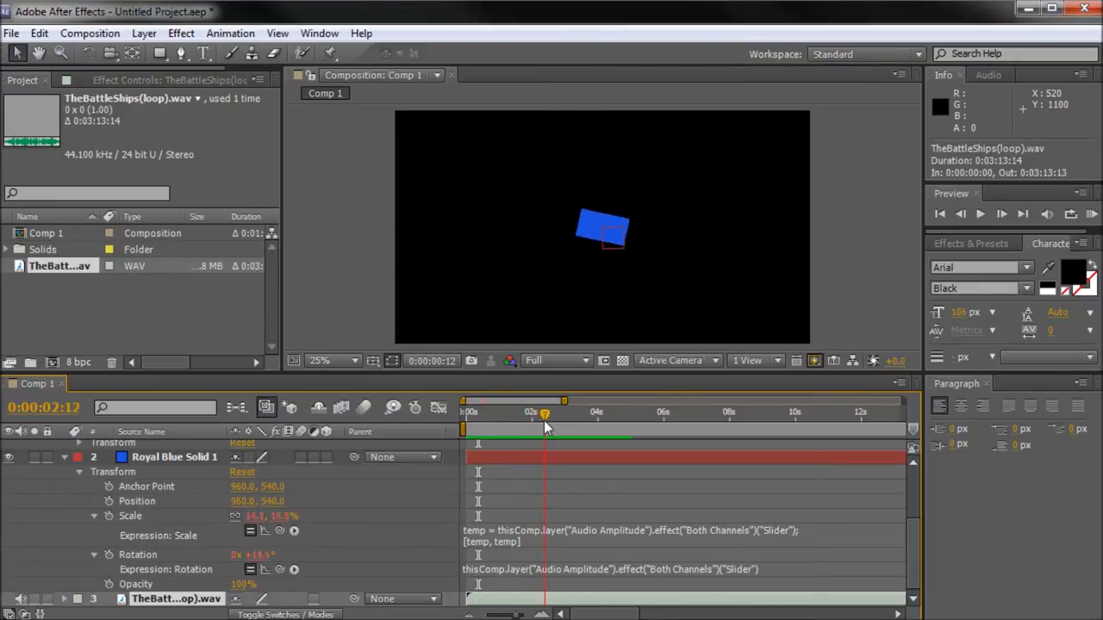
click(548, 412)
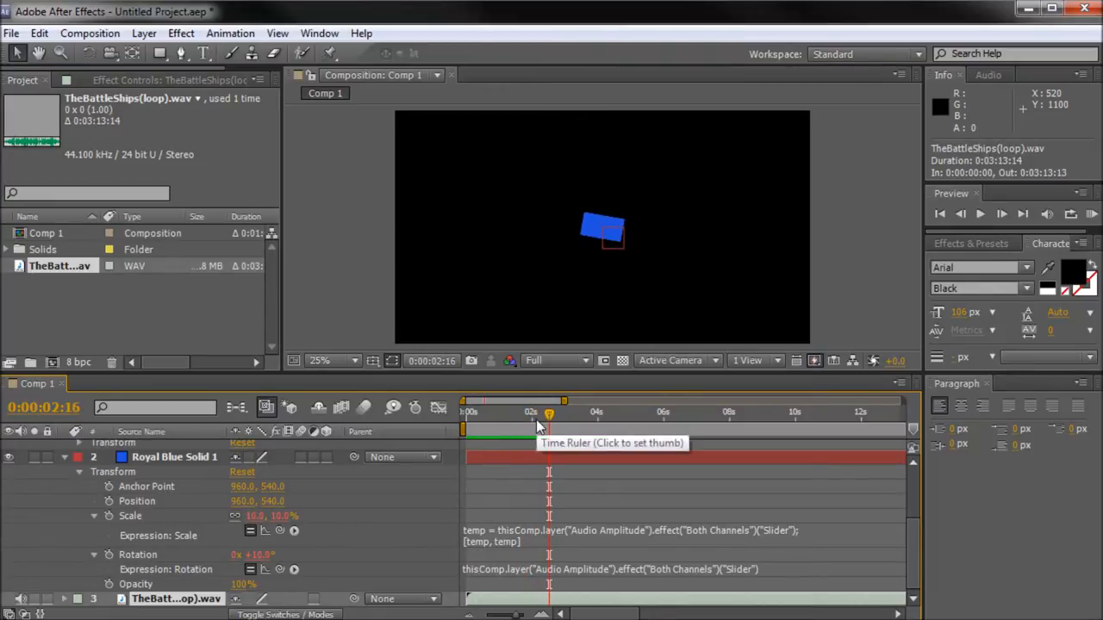
drag(548, 412, 517, 411)
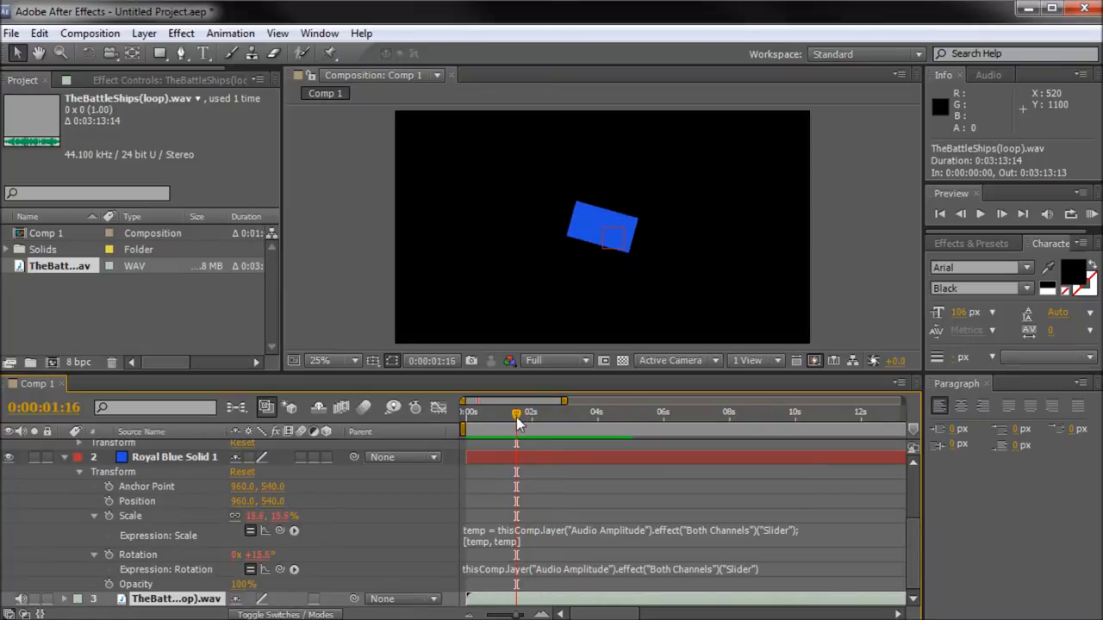
mouse_move(517, 419)
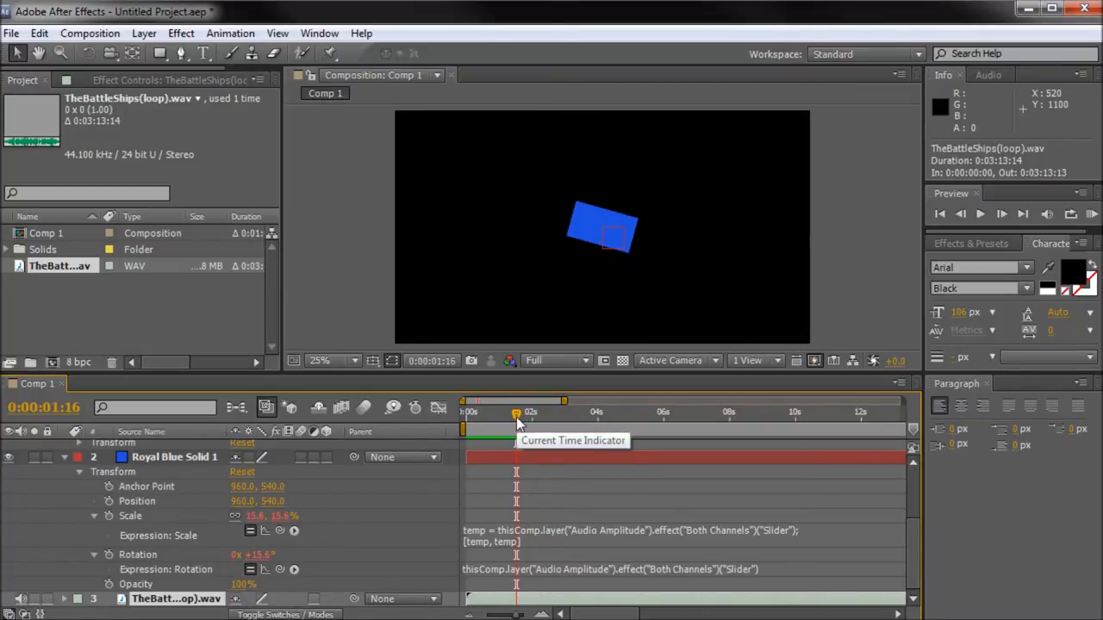
mouse_move(507, 413)
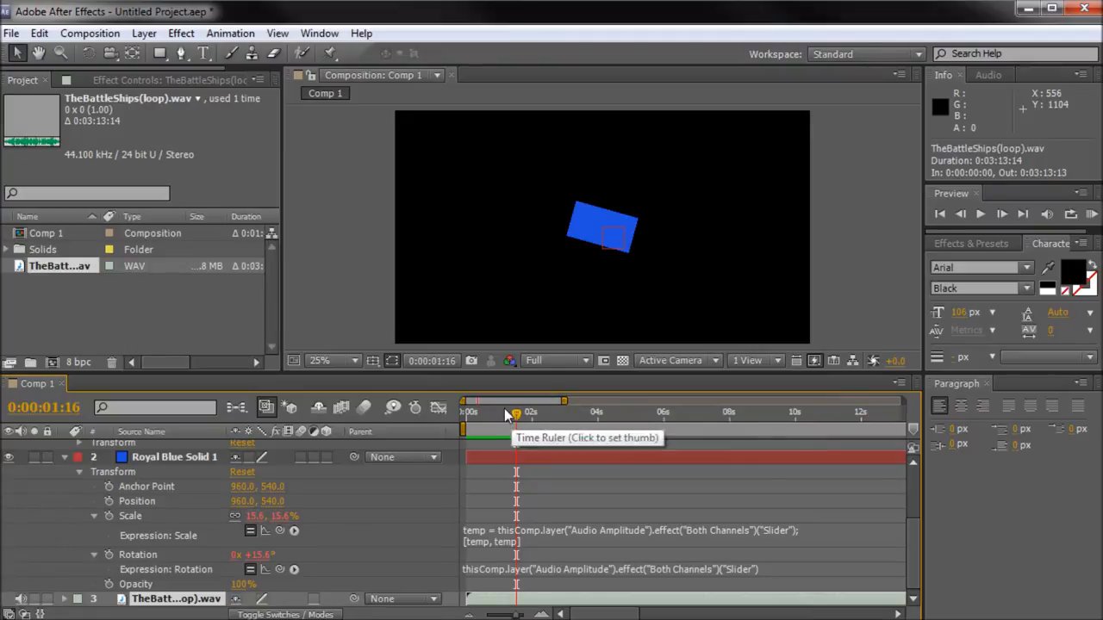